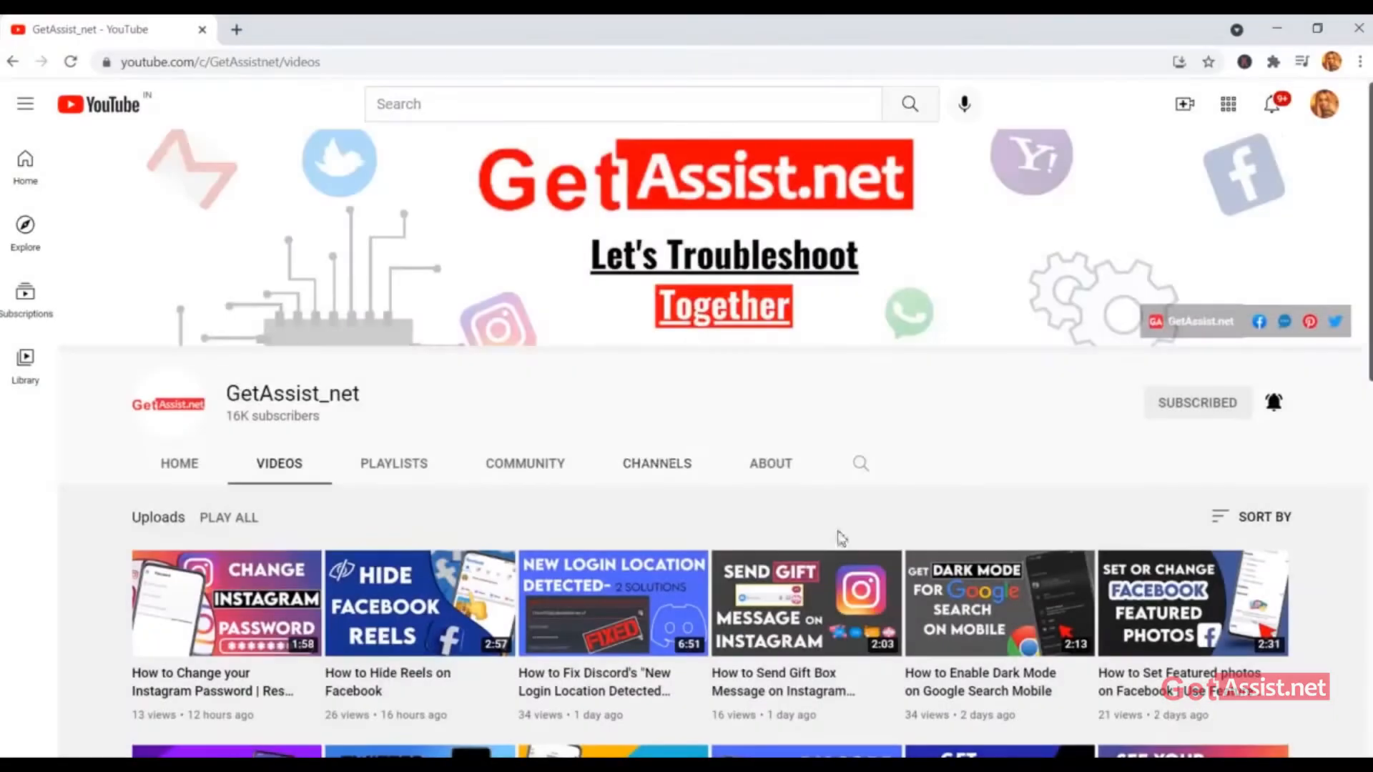
# Step: Scroll the Google results and open the Discord Support 'Submit a request' sitelink
pyautogui.scroll(-3)
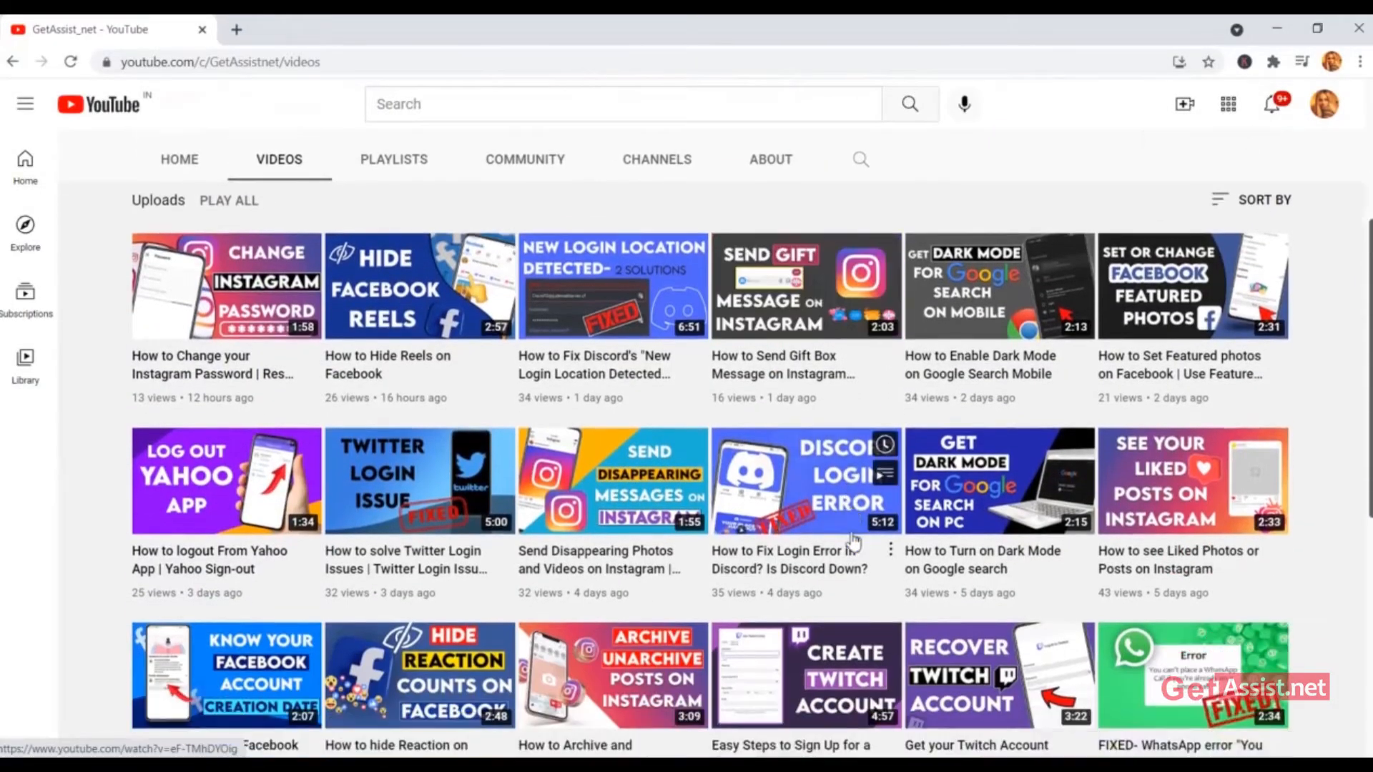
pyautogui.scroll(-3)
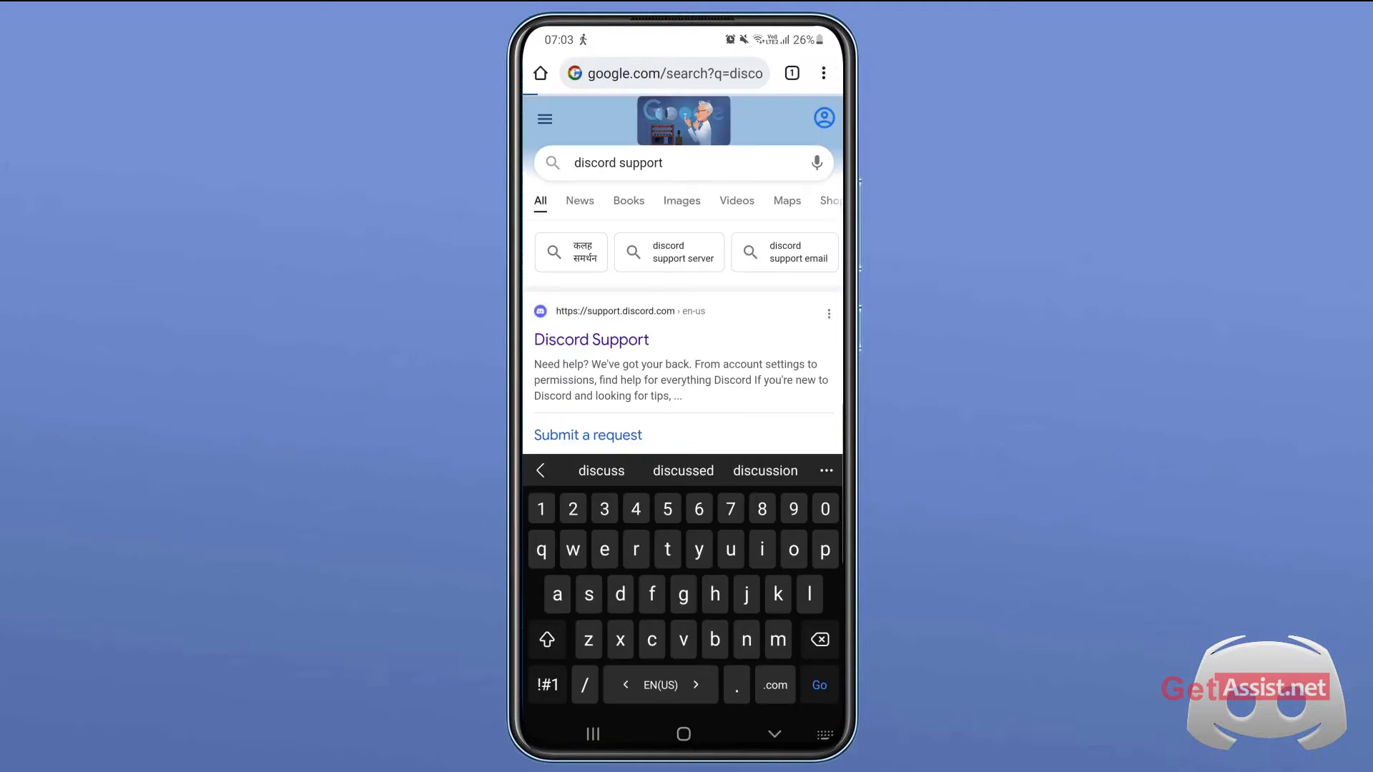
pyautogui.click(771, 733)
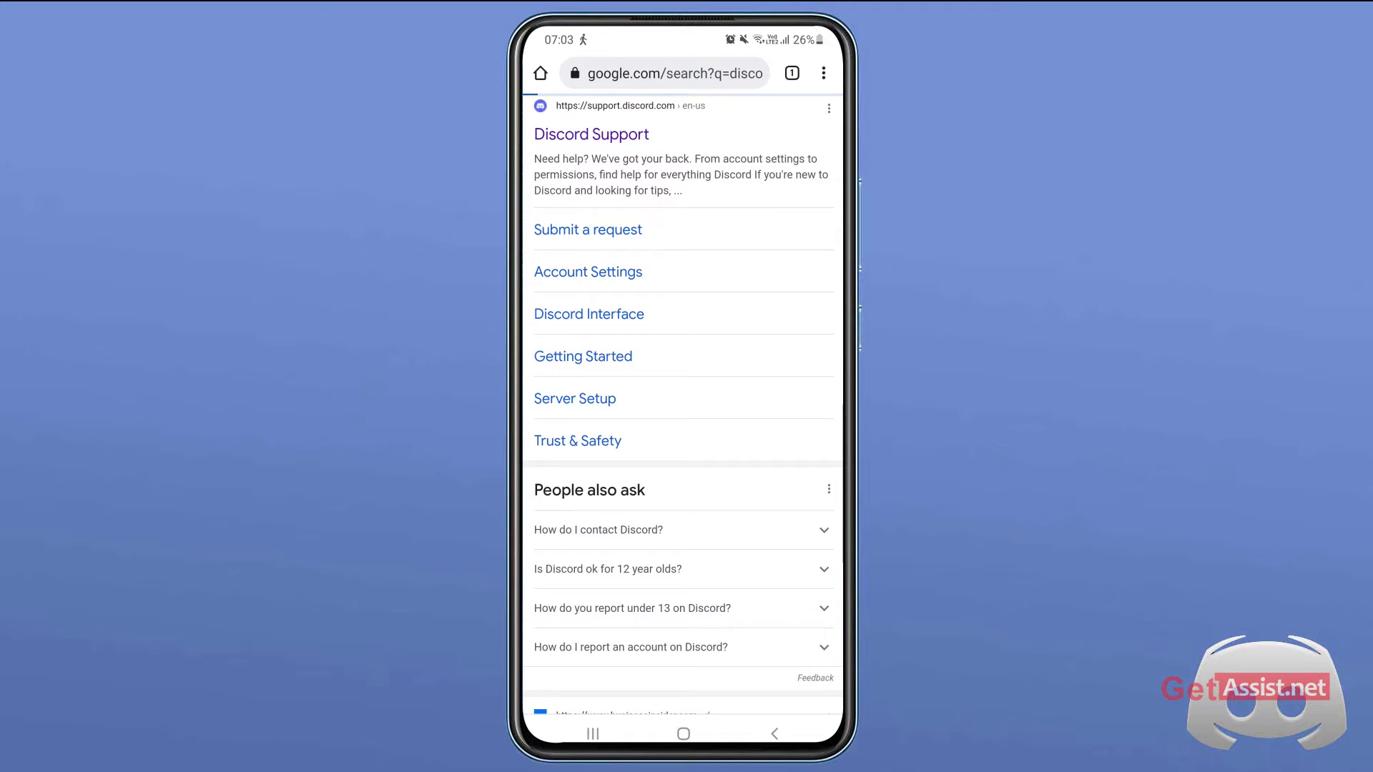
pyautogui.click(587, 229)
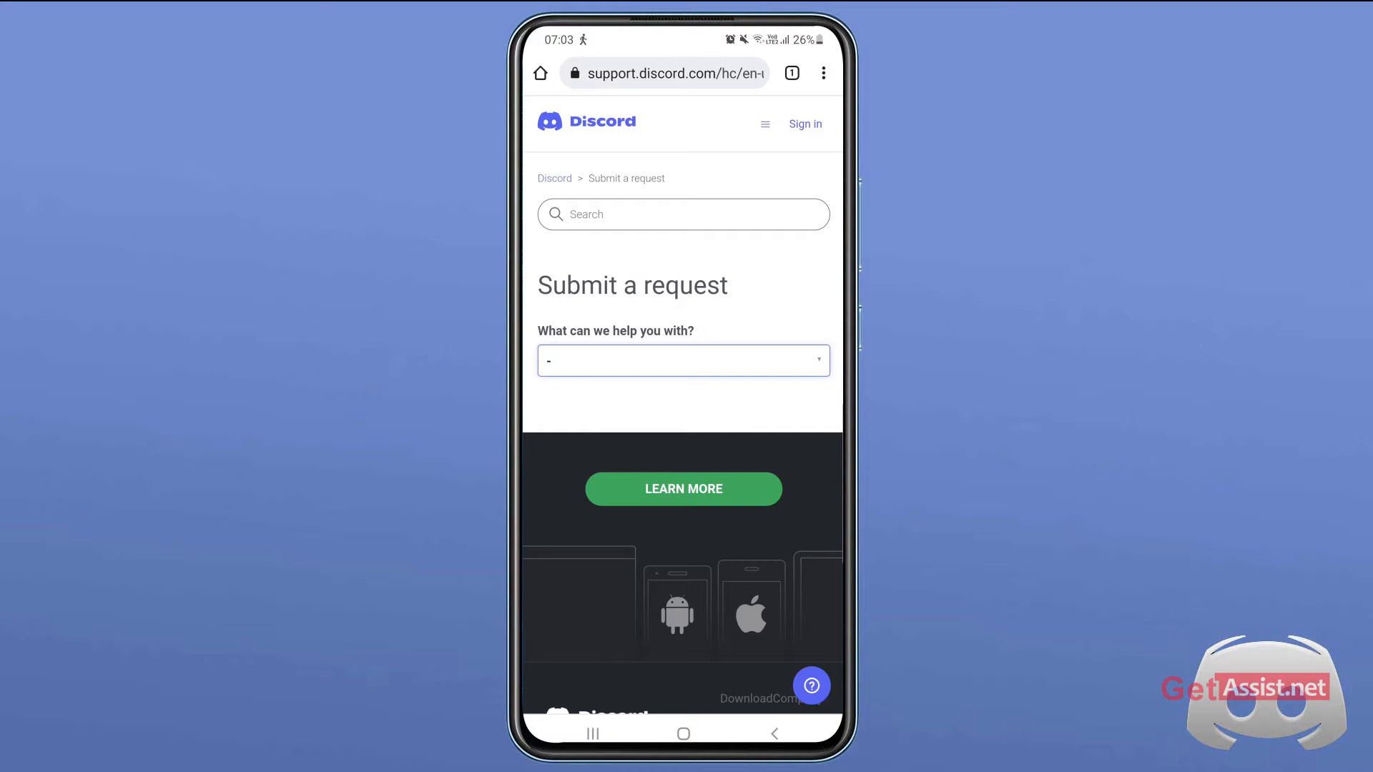
# Step: Choose 'Help & Support' as the request topic and select the email field
pyautogui.click(682, 359)
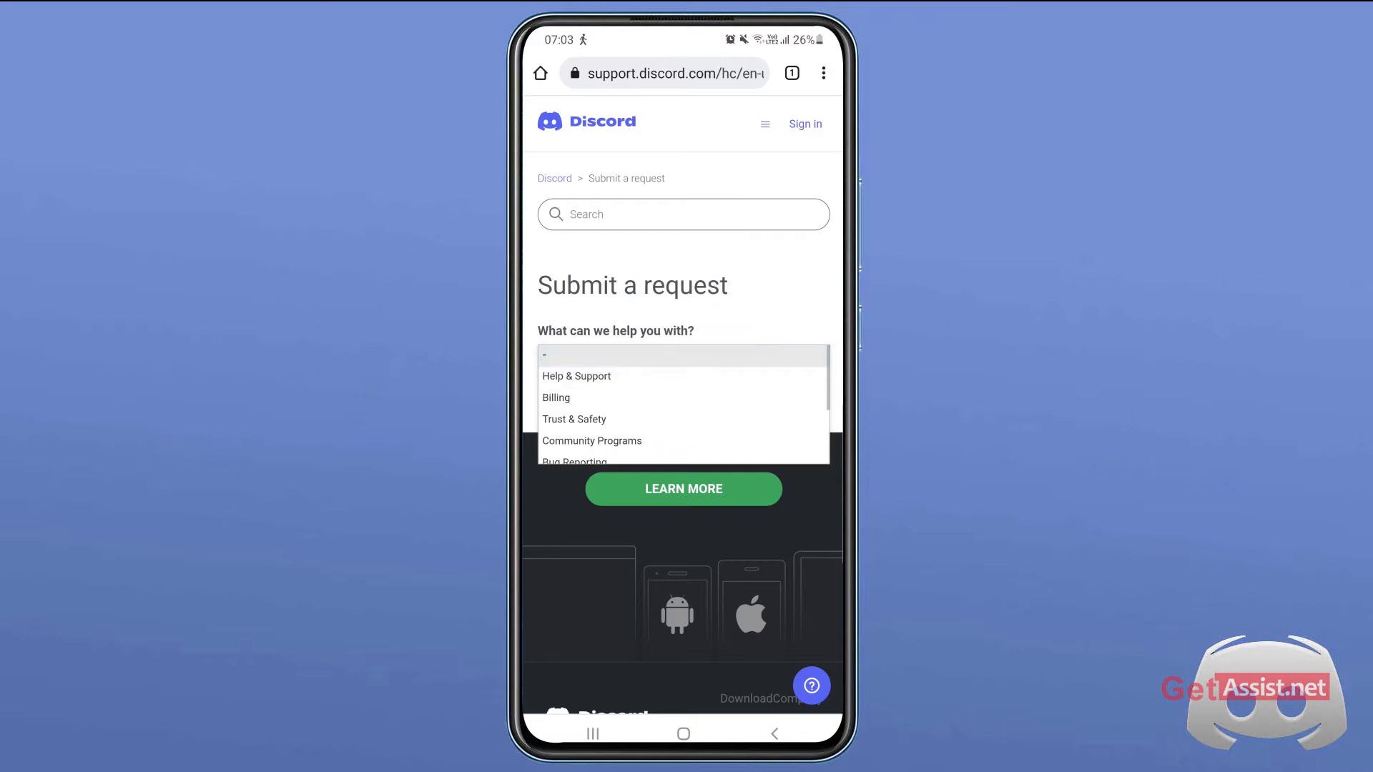
pyautogui.click(576, 376)
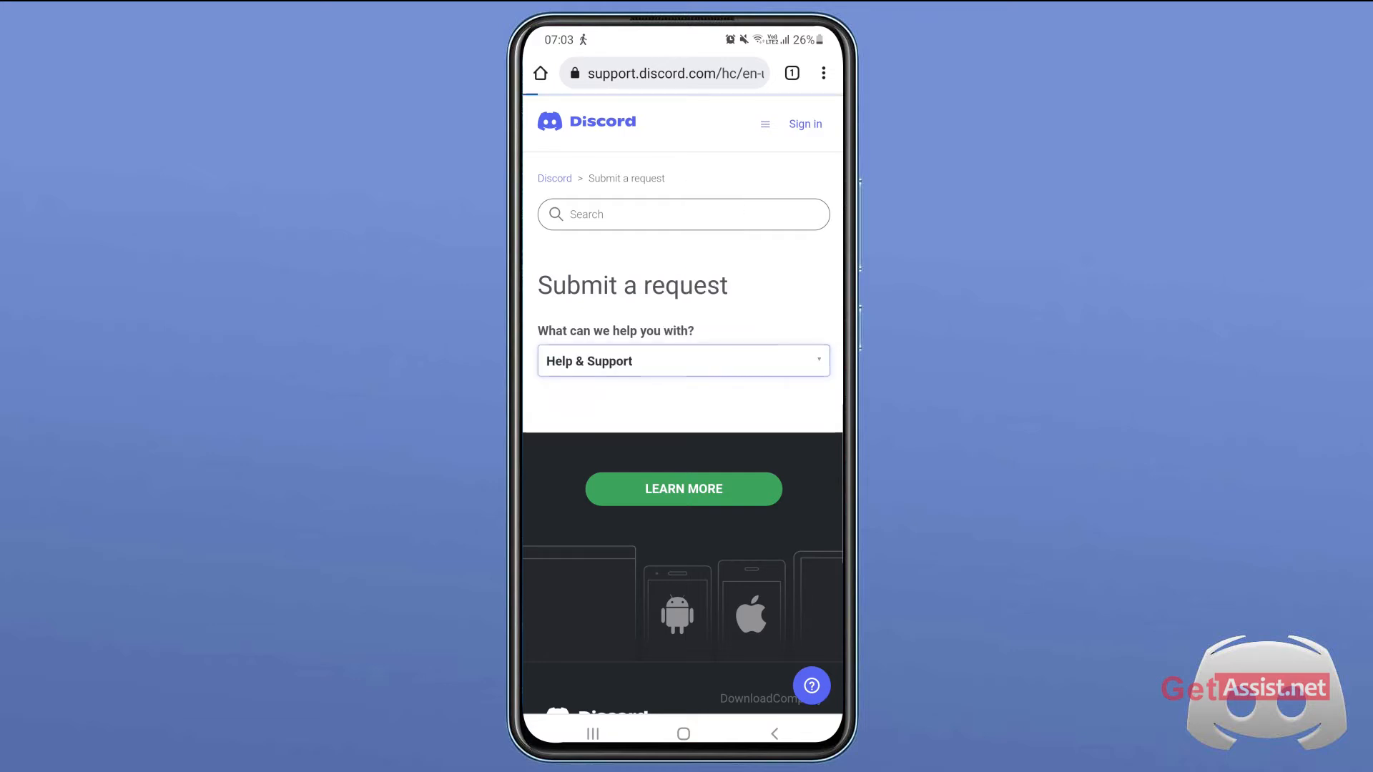
pyautogui.click(683, 360)
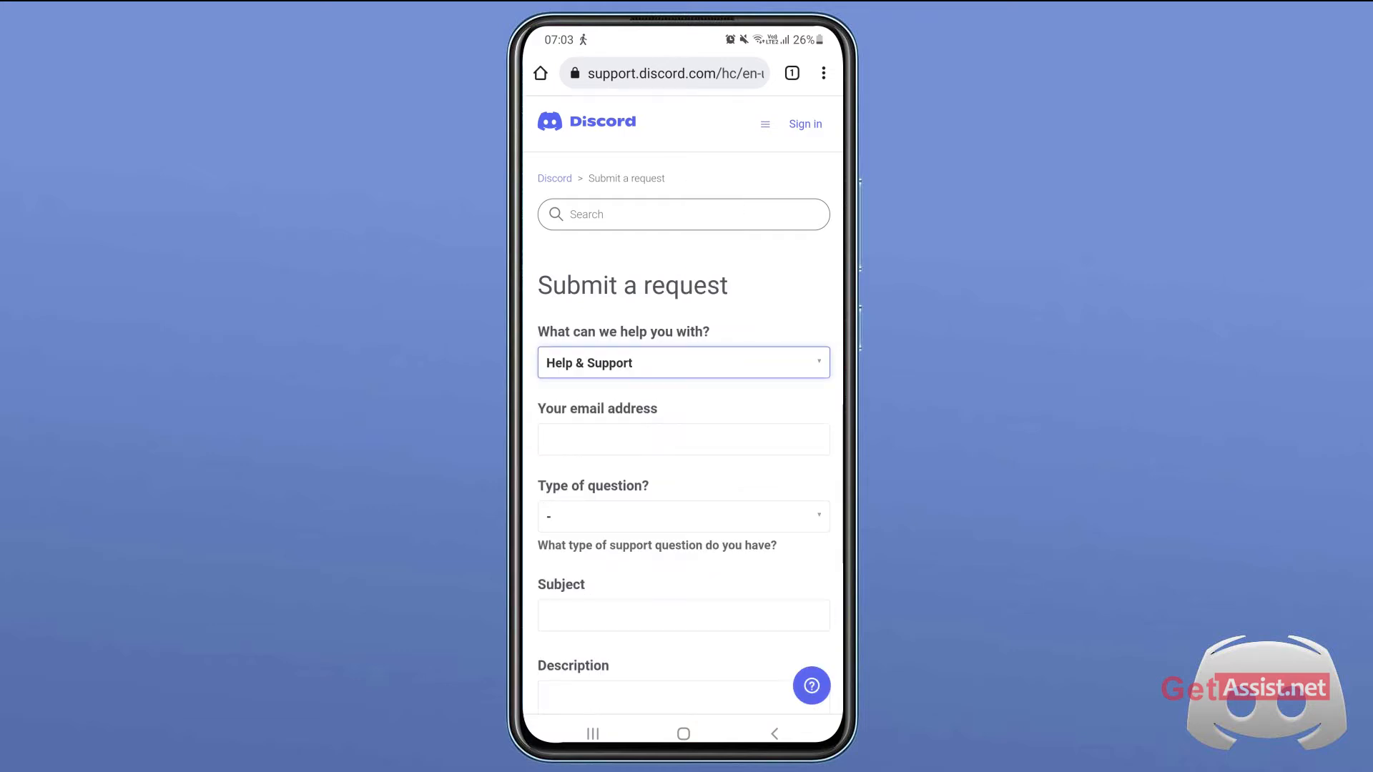
pyautogui.scroll(-3)
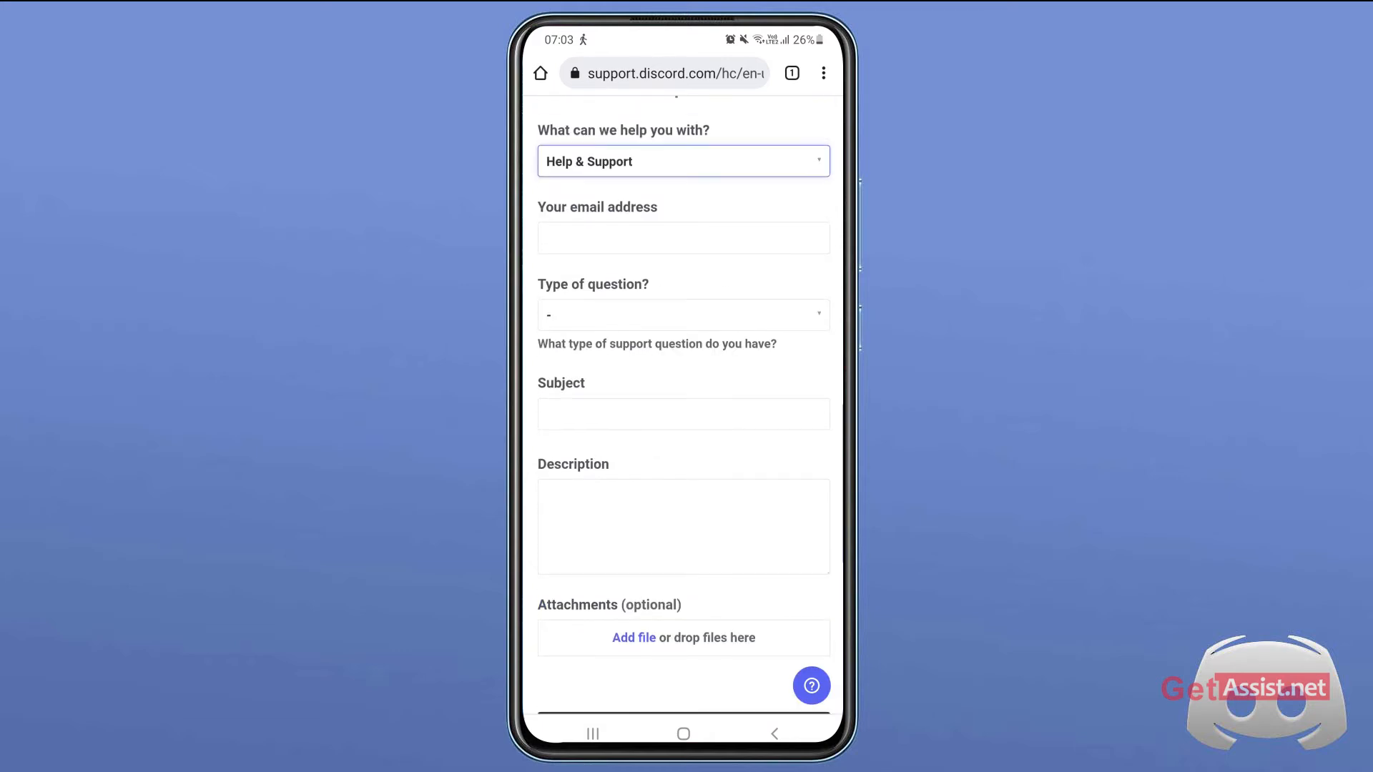
pyautogui.click(682, 237)
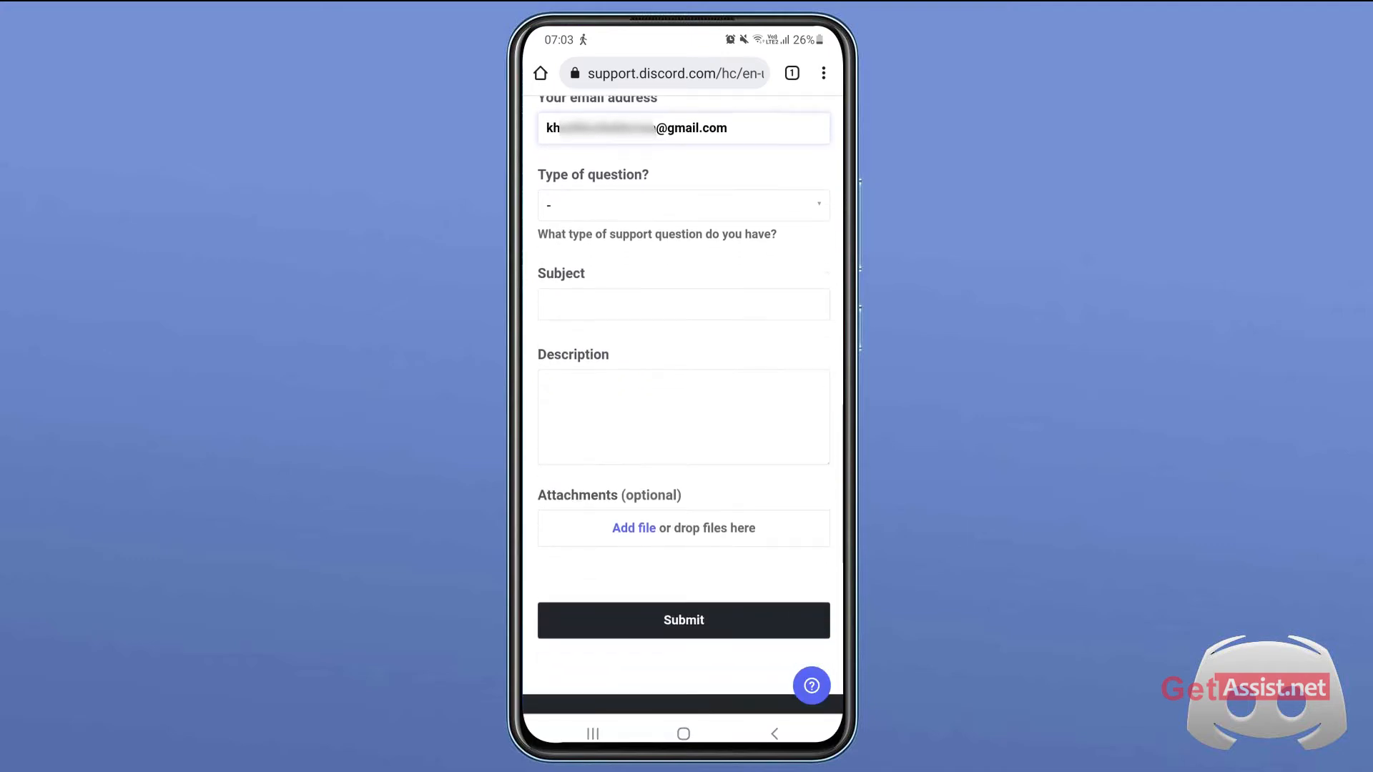
# Step: Choose 'Forgot Email/Password' as the question type and enter subject 'Account recovery'
pyautogui.click(682, 205)
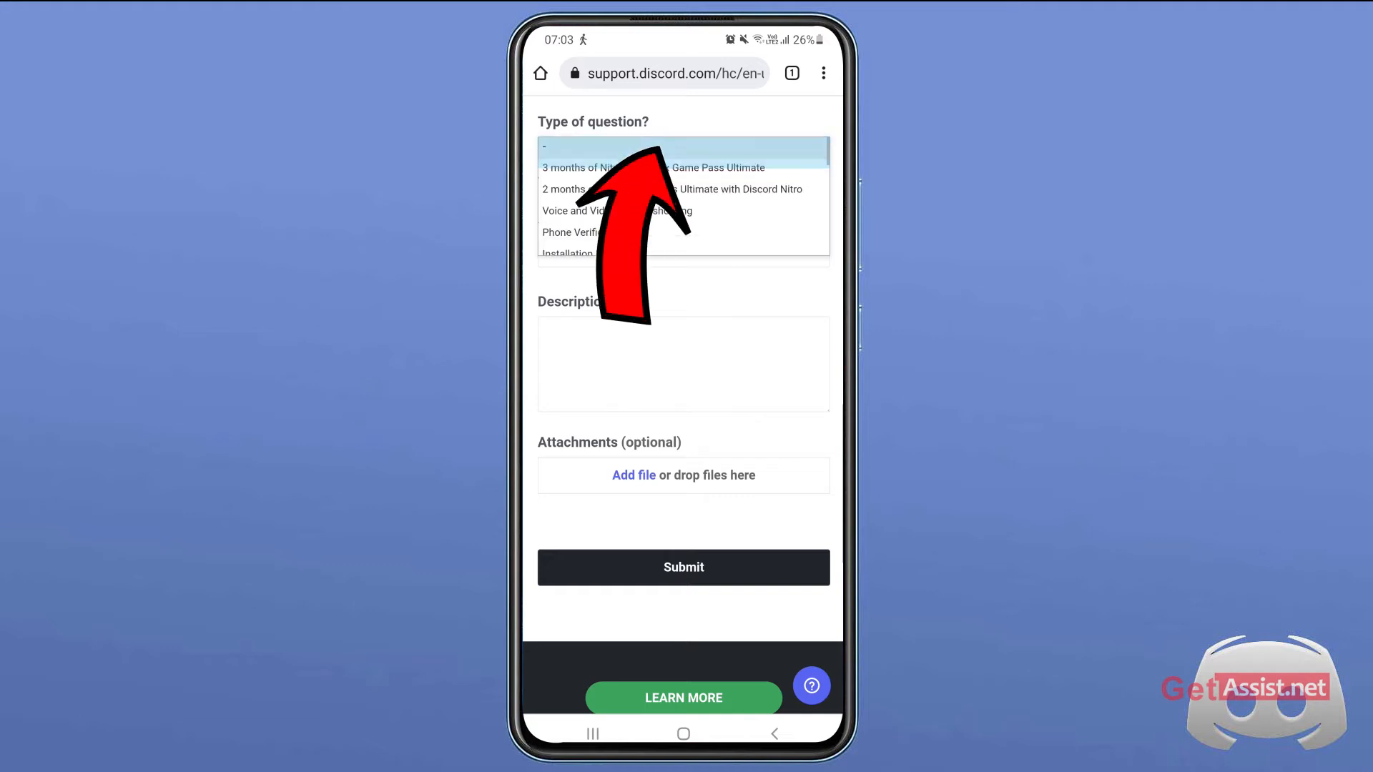
pyautogui.scroll(-3)
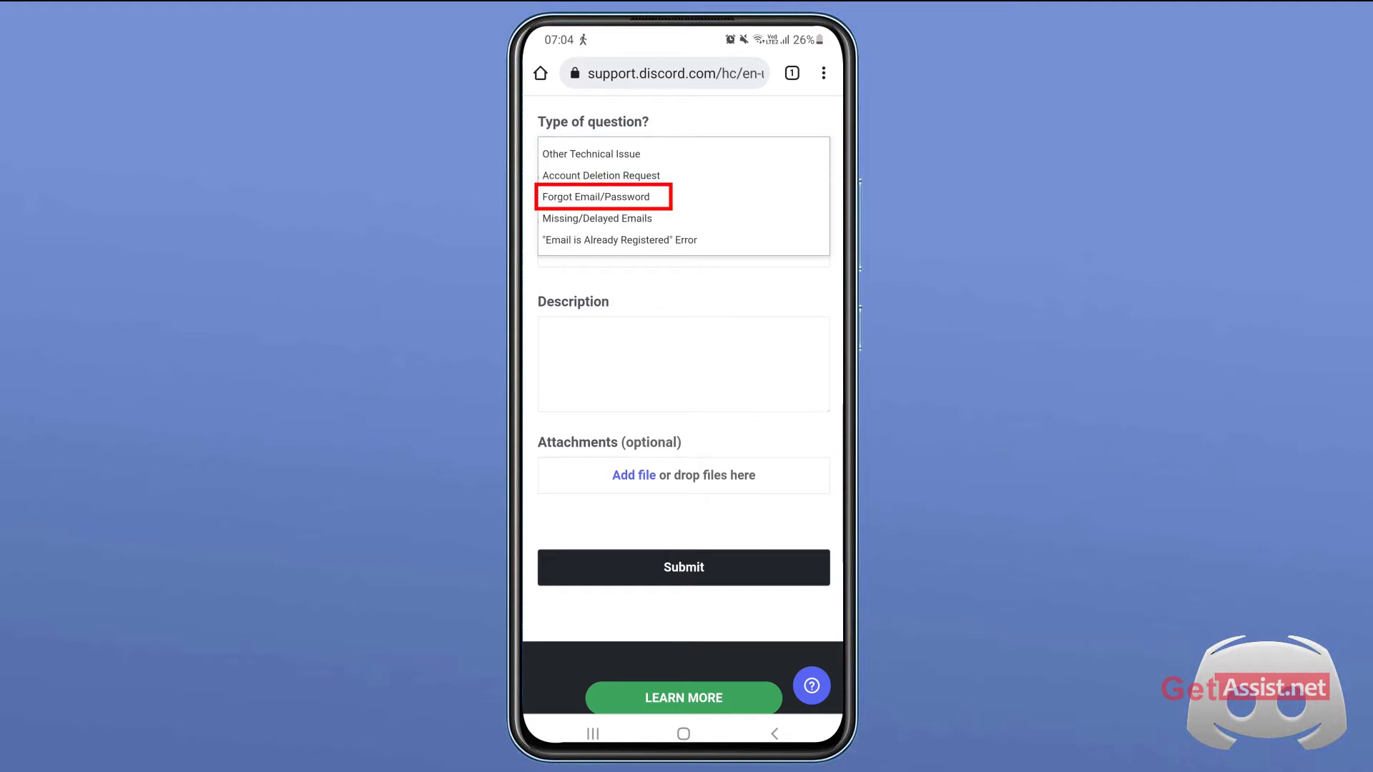
pyautogui.click(604, 196)
pyautogui.write('Account r')
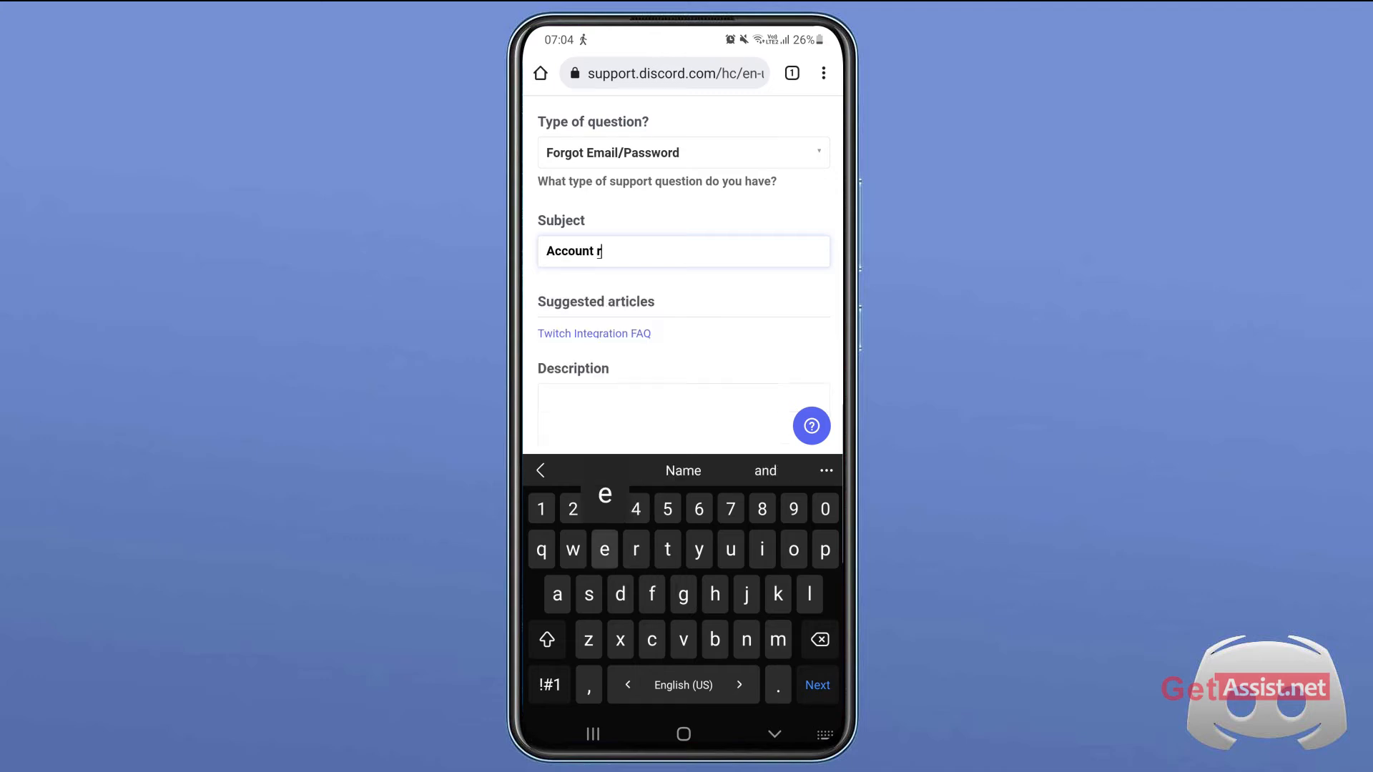
pyautogui.write('ecovery')
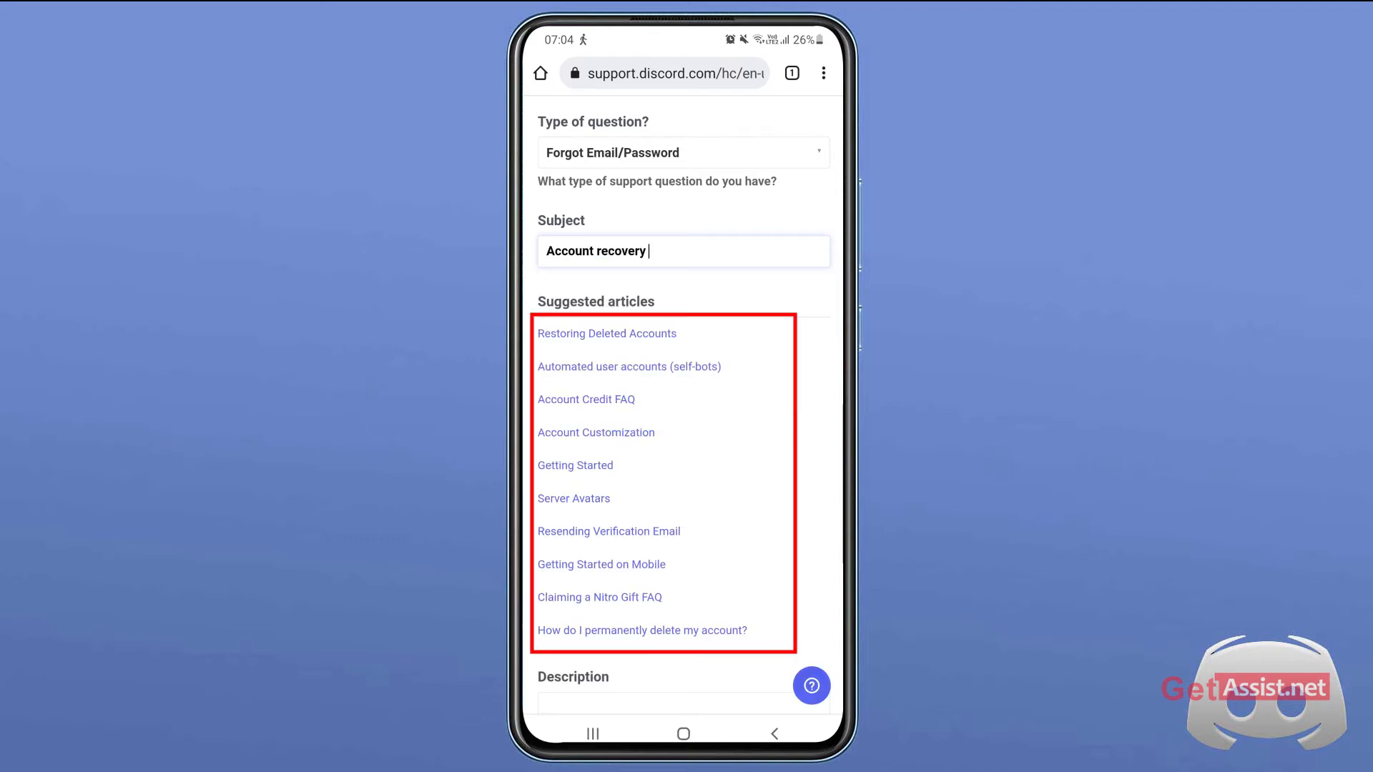
pyautogui.scroll(-3)
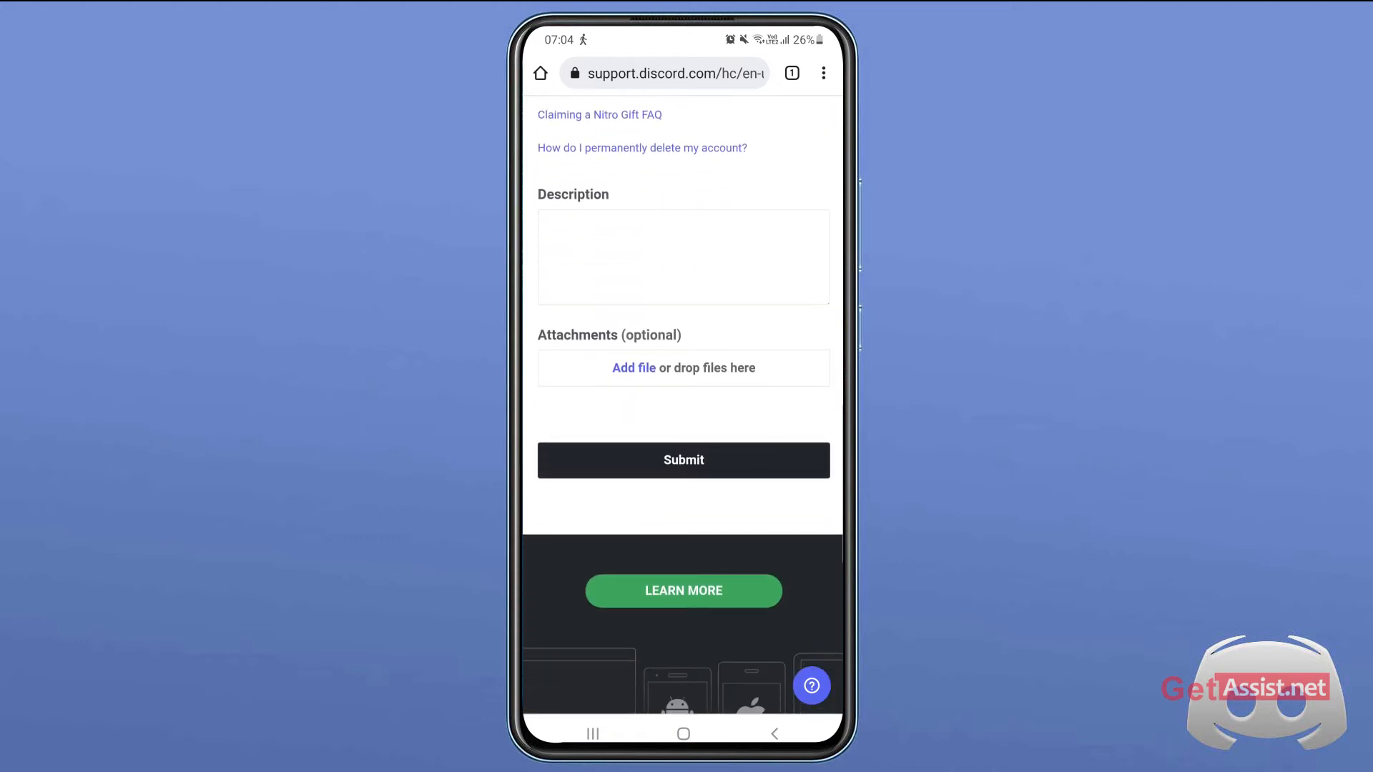
# Step: Start the description with the greeting 'Hi Discord support'
pyautogui.click(683, 257)
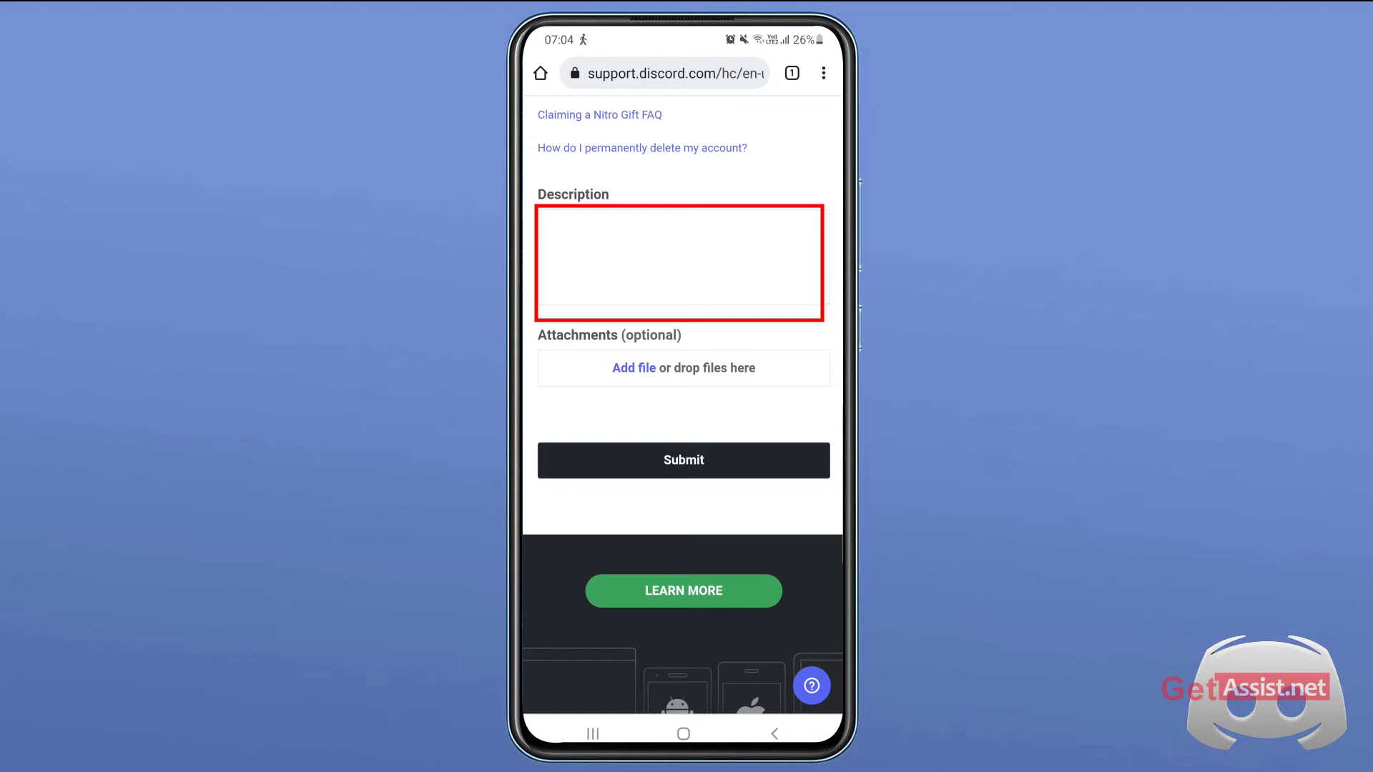
pyautogui.click(681, 262)
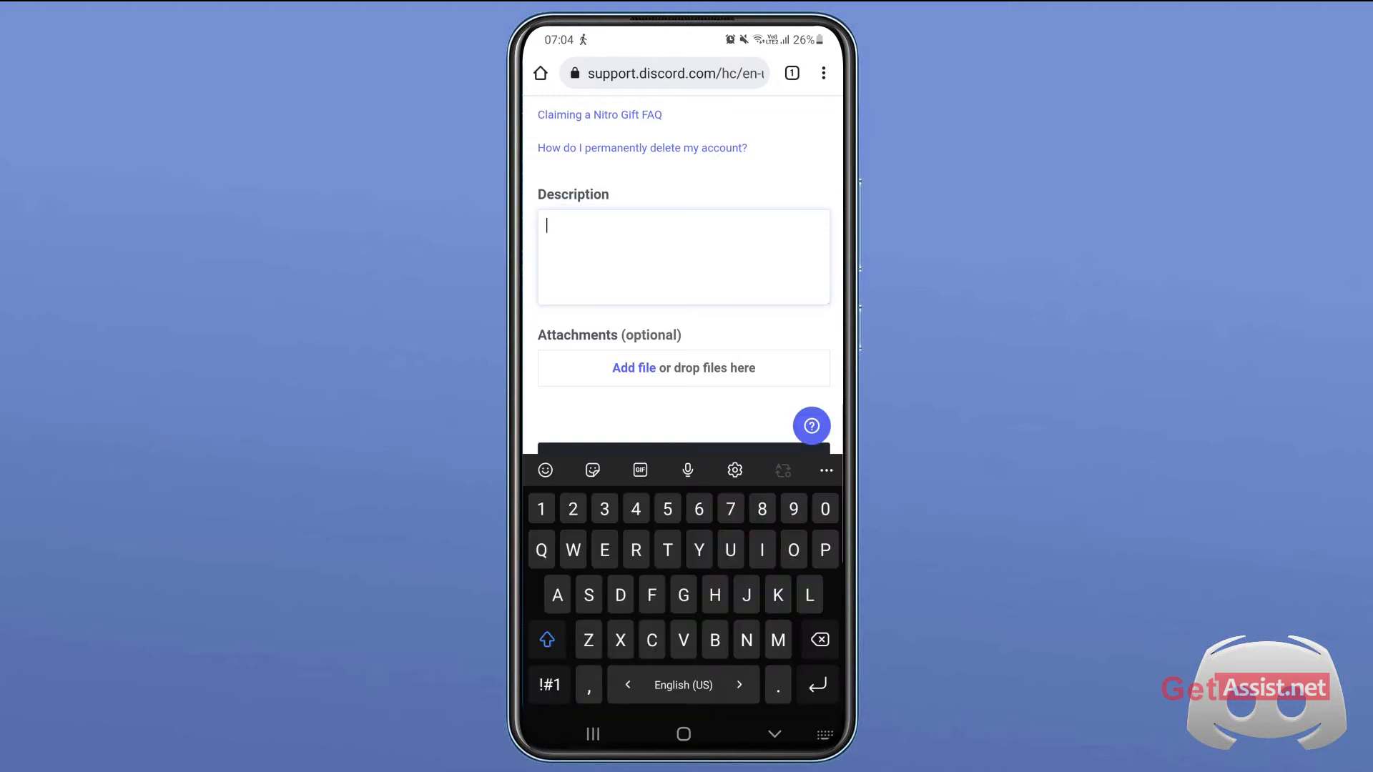
pyautogui.write('Hi')
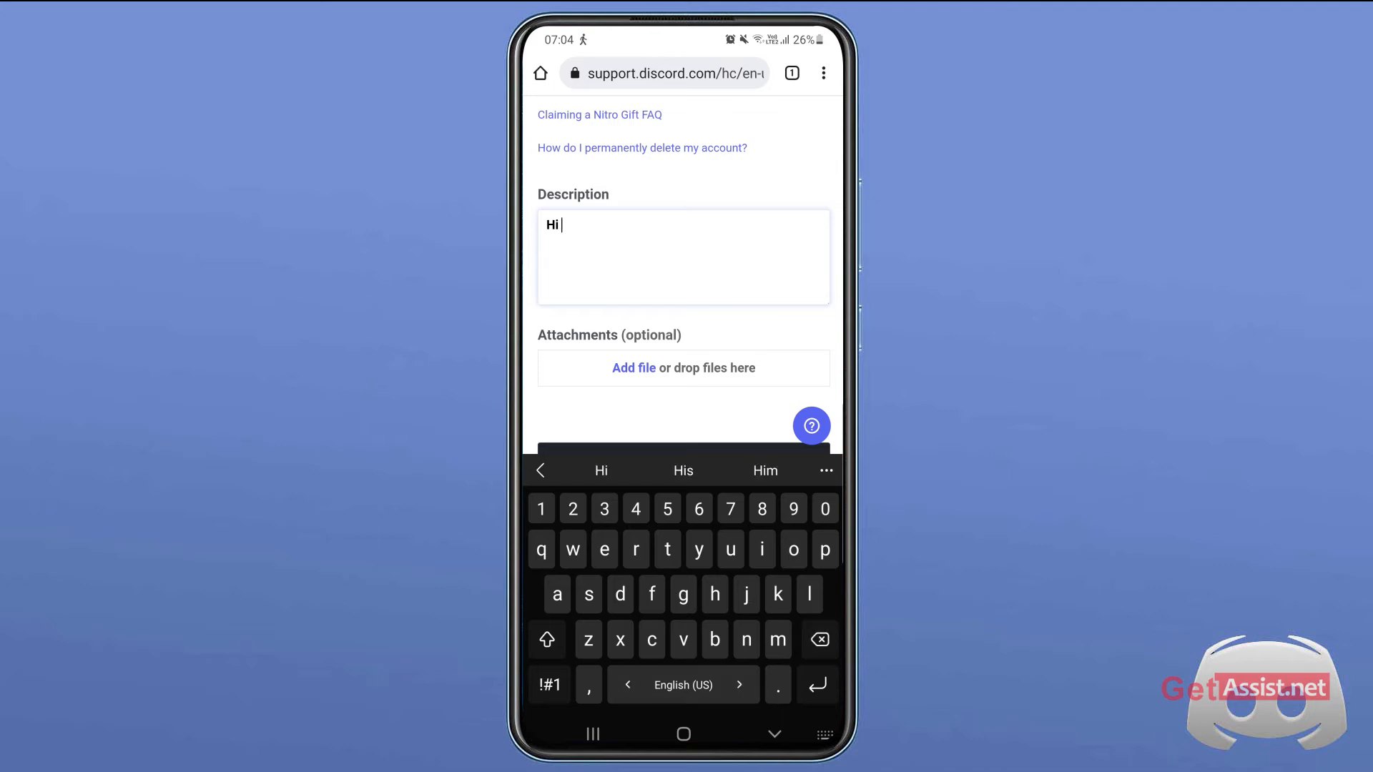
pyautogui.write('Discord')
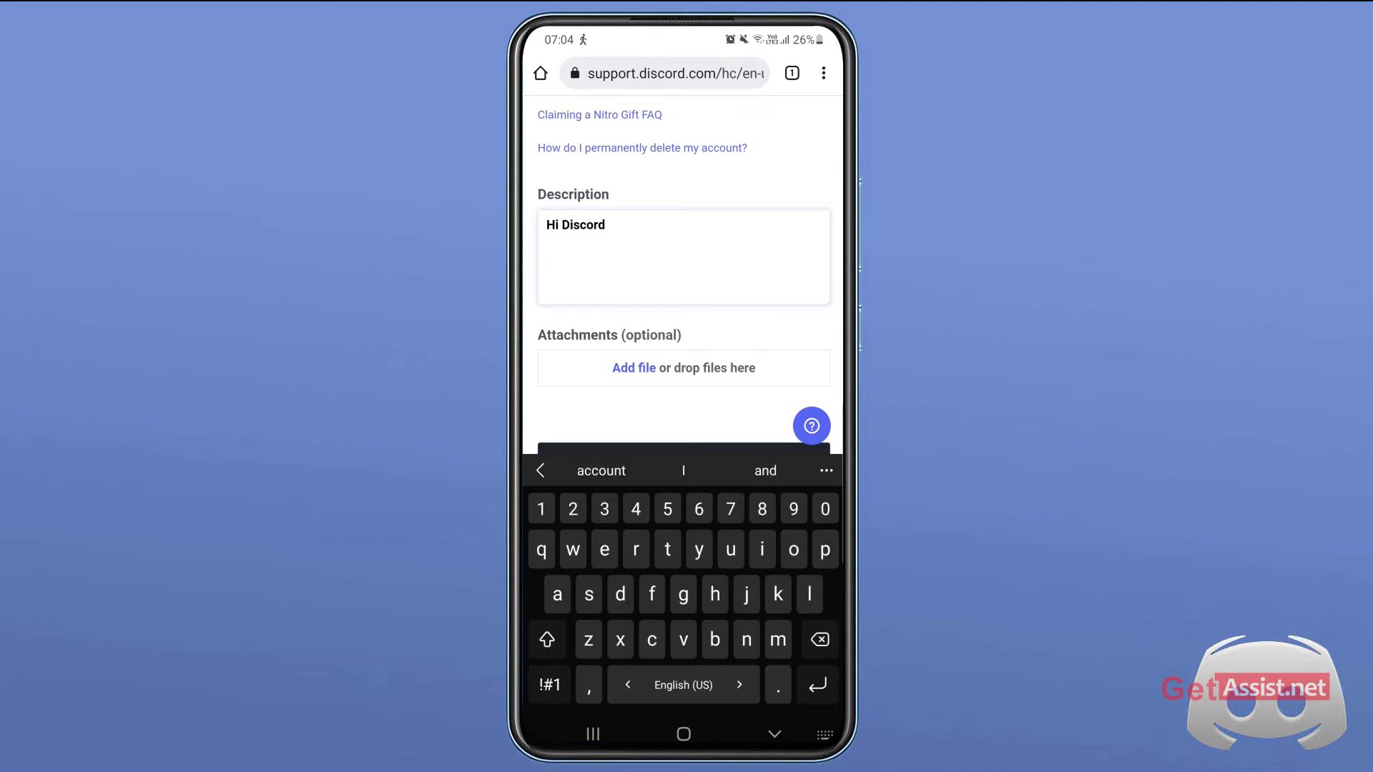
pyautogui.write('supp')
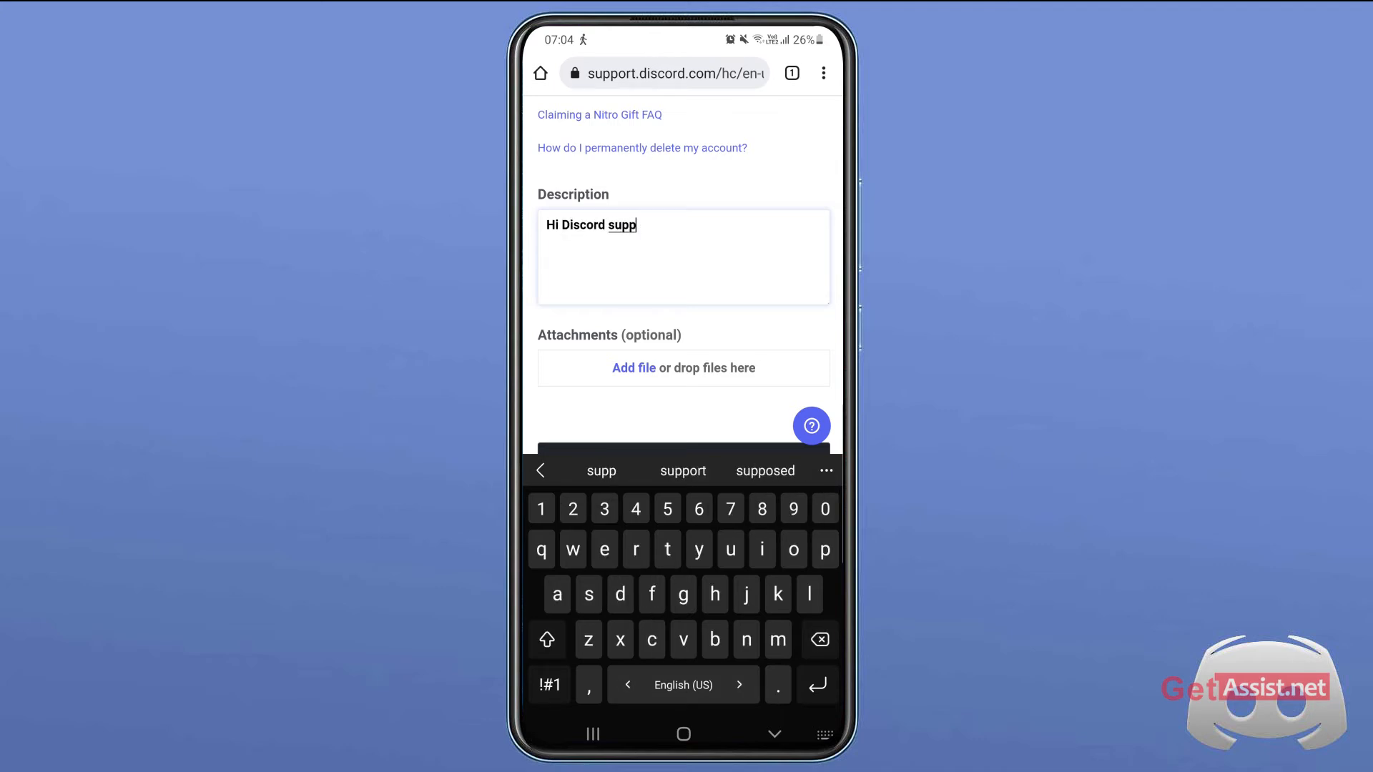
# Step: On a new line, explain the forgotten password and lost access to the linked email
pyautogui.click(682, 470)
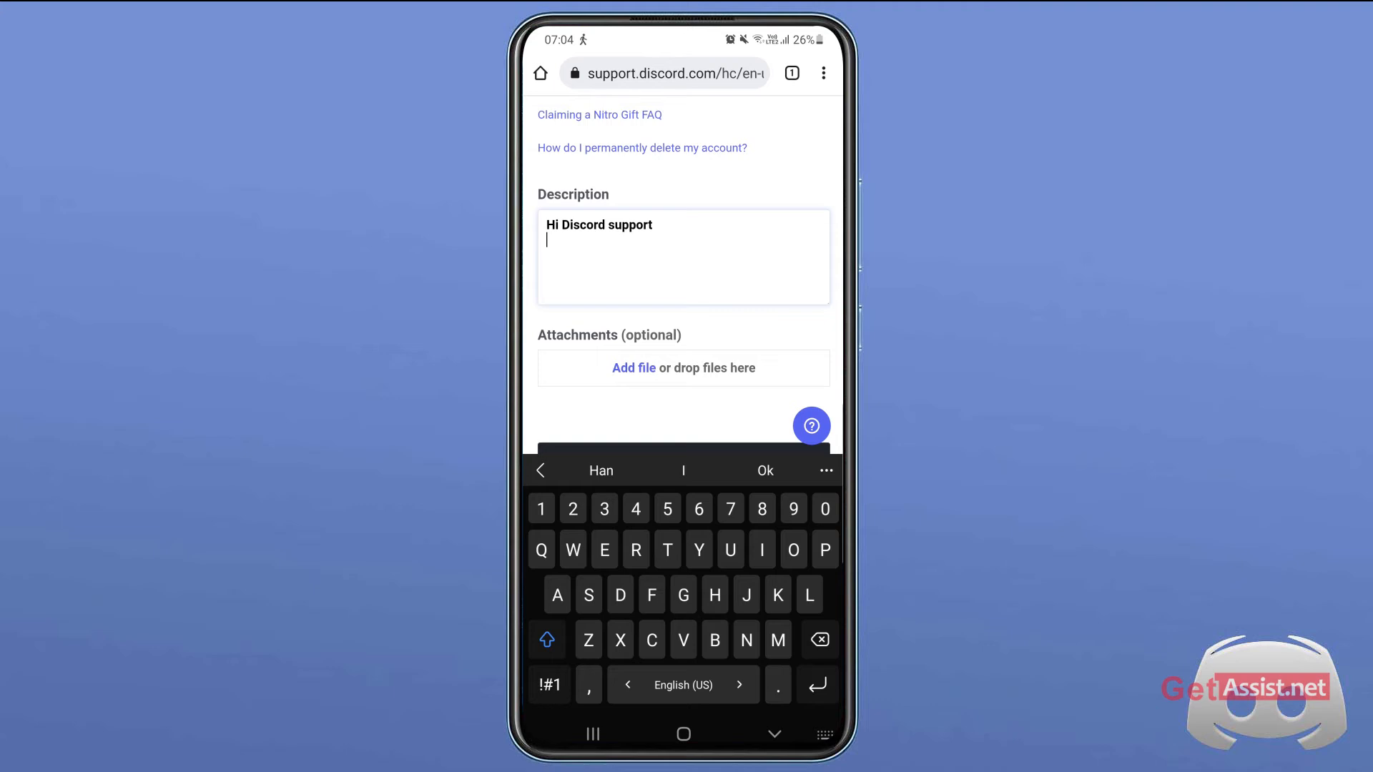
pyautogui.write('I have forgotten my')
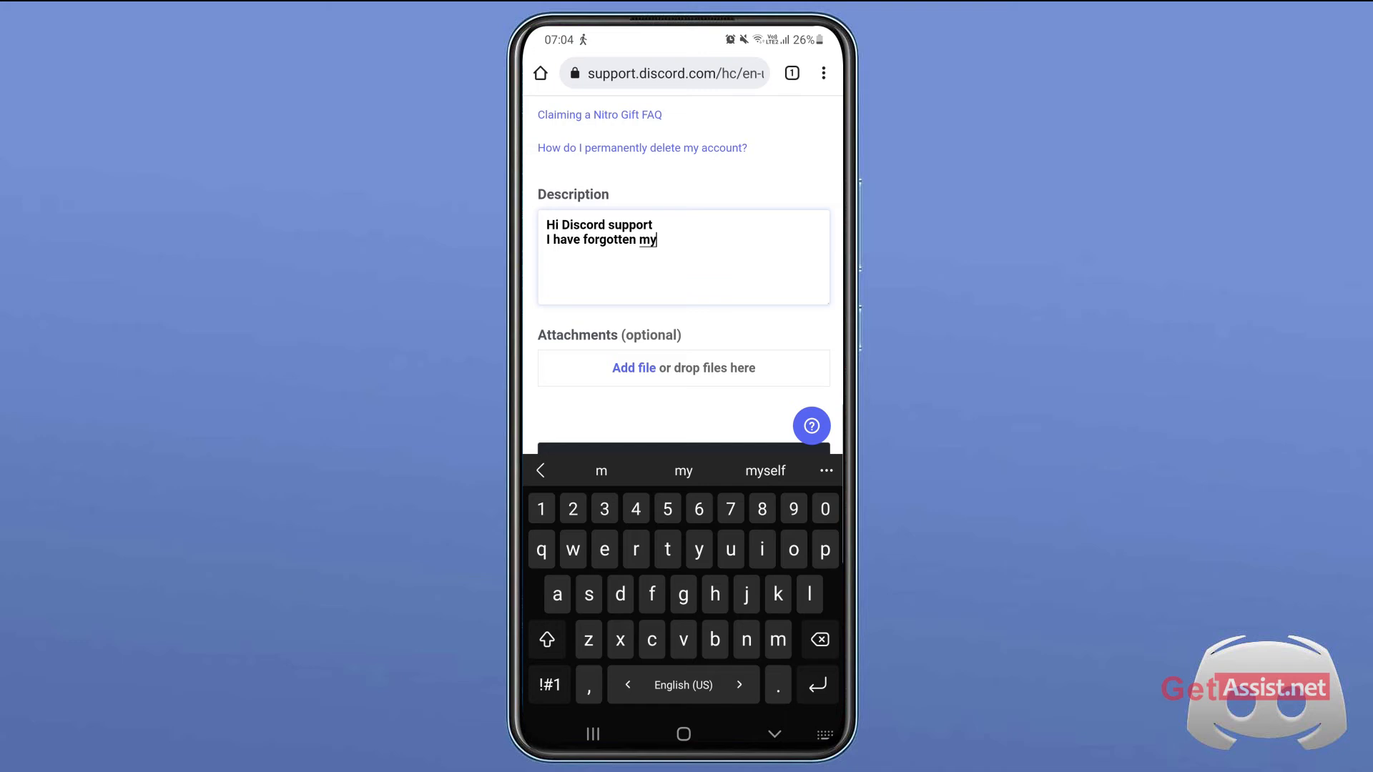
pyautogui.write('password and')
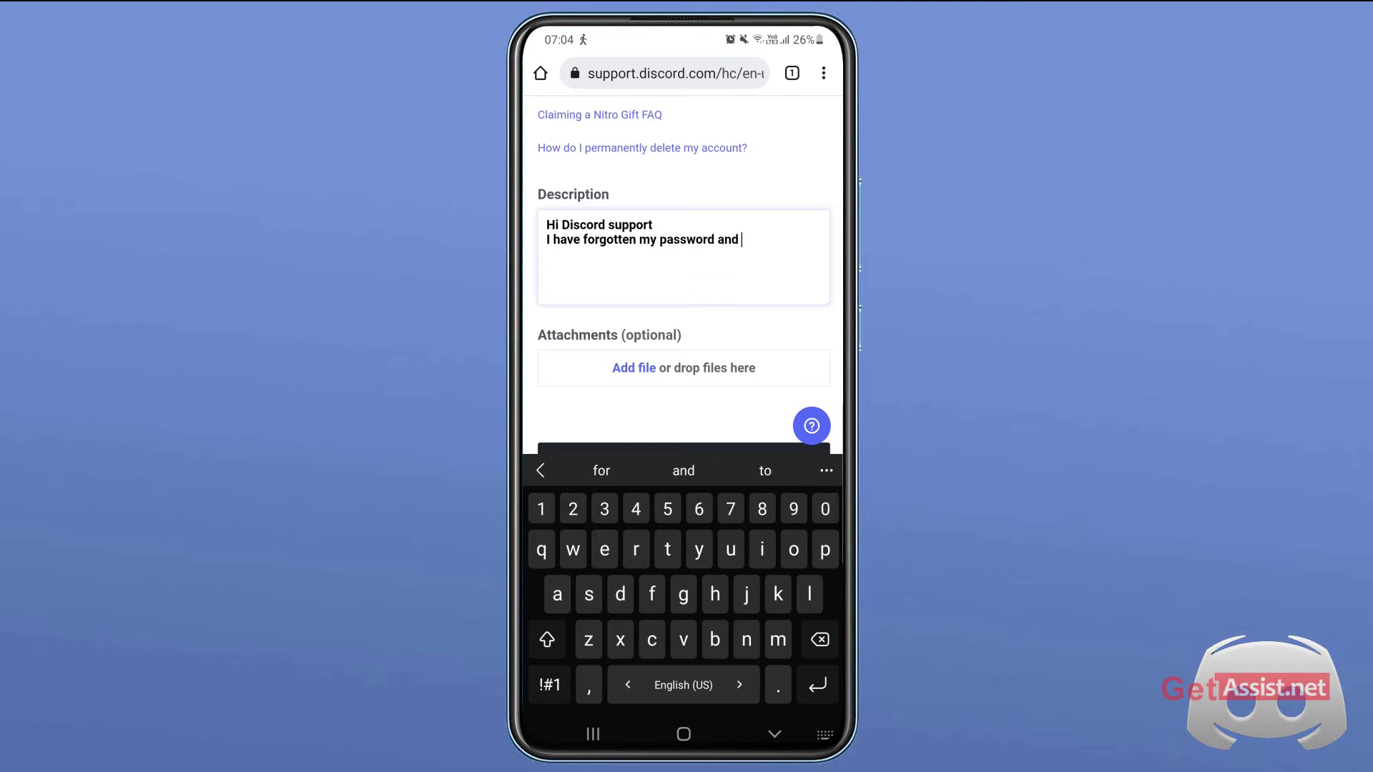
pyautogui.write('no longer have access to')
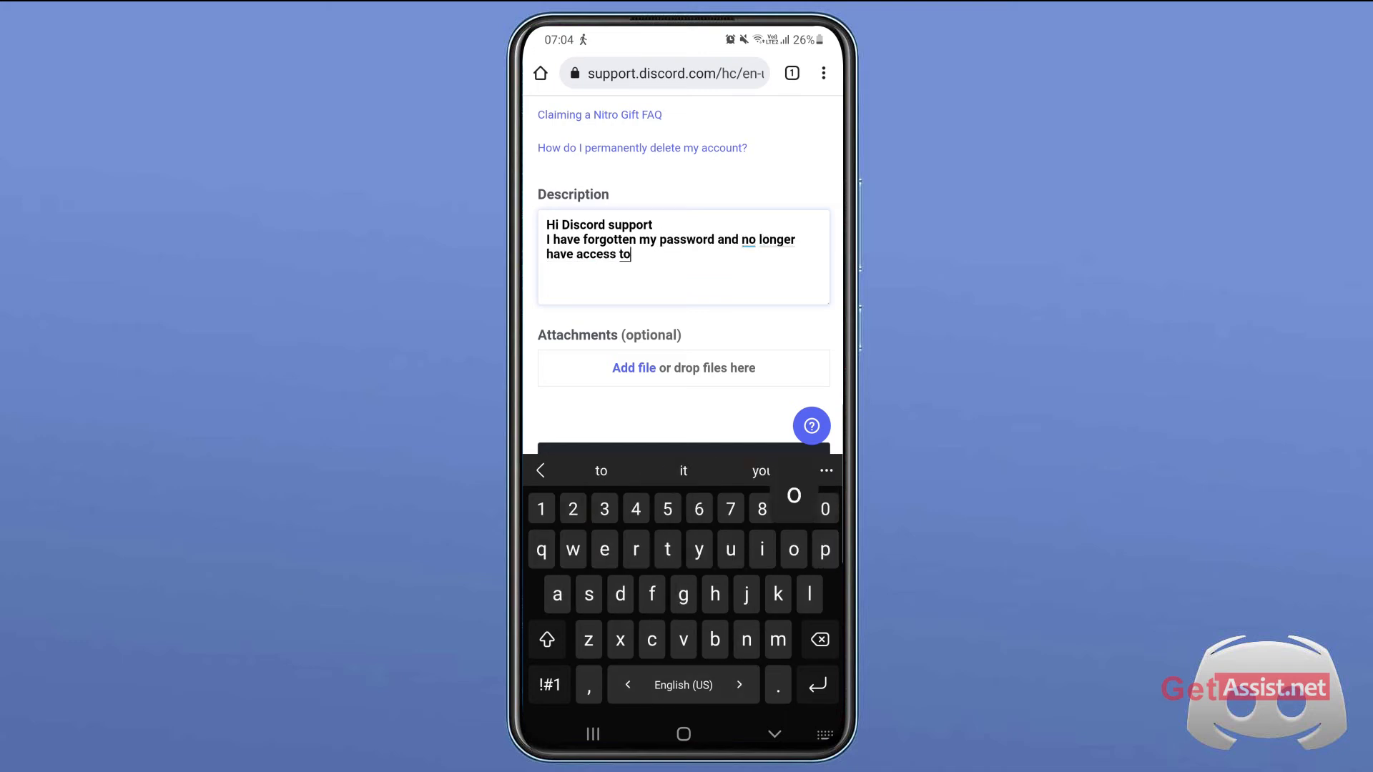
pyautogui.write('the linked eam')
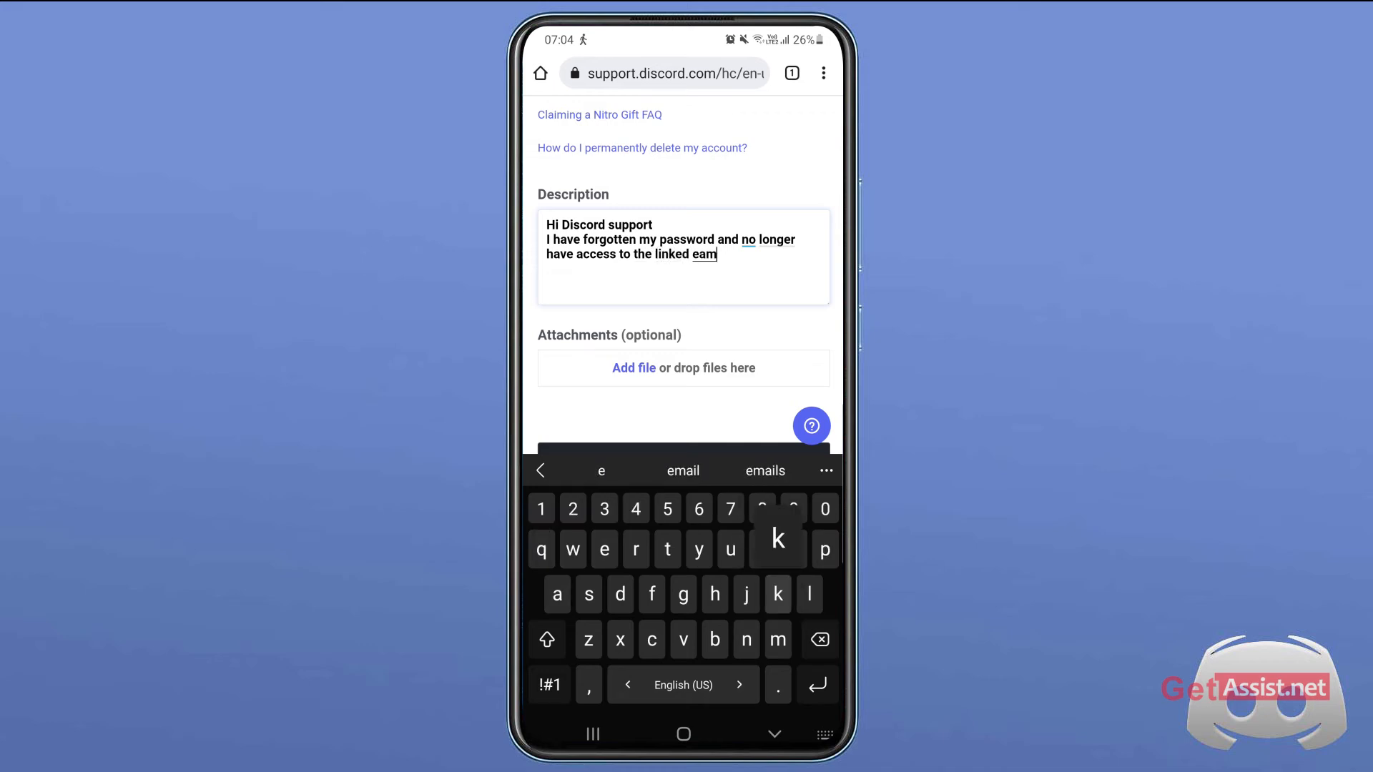
pyautogui.click(682, 470)
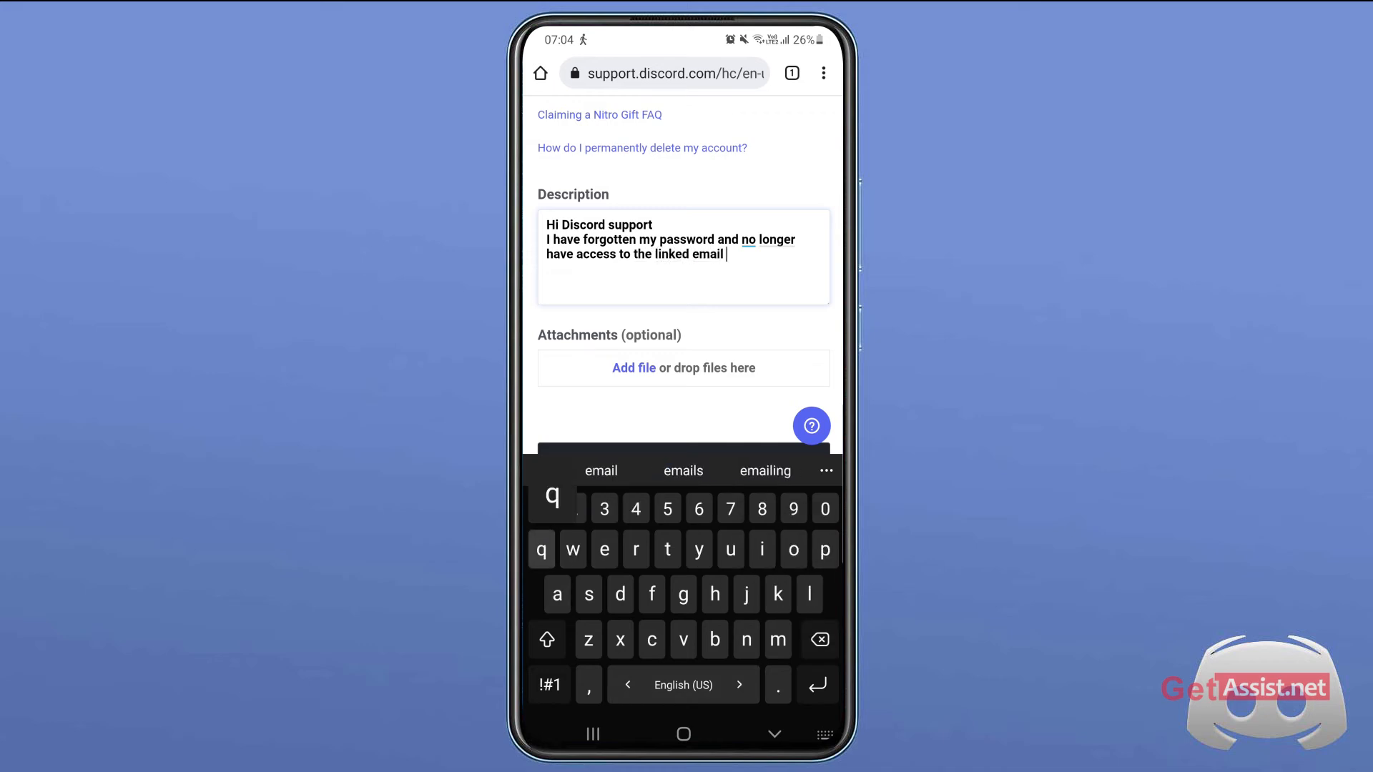
pyautogui.write('address. Here is my Discord username')
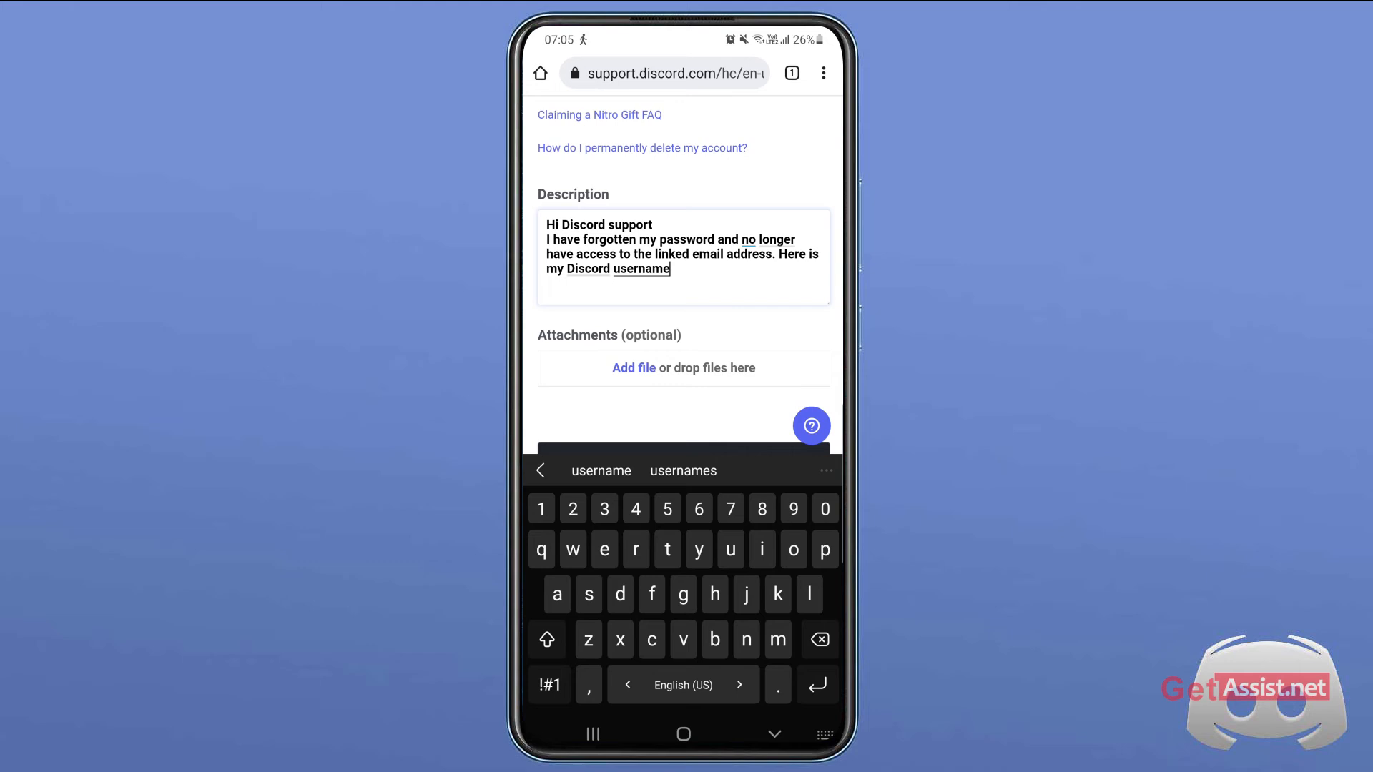
# Step: Add the username after a dash, then end with 'Kindly help me to recover it'
pyautogui.click(549, 685)
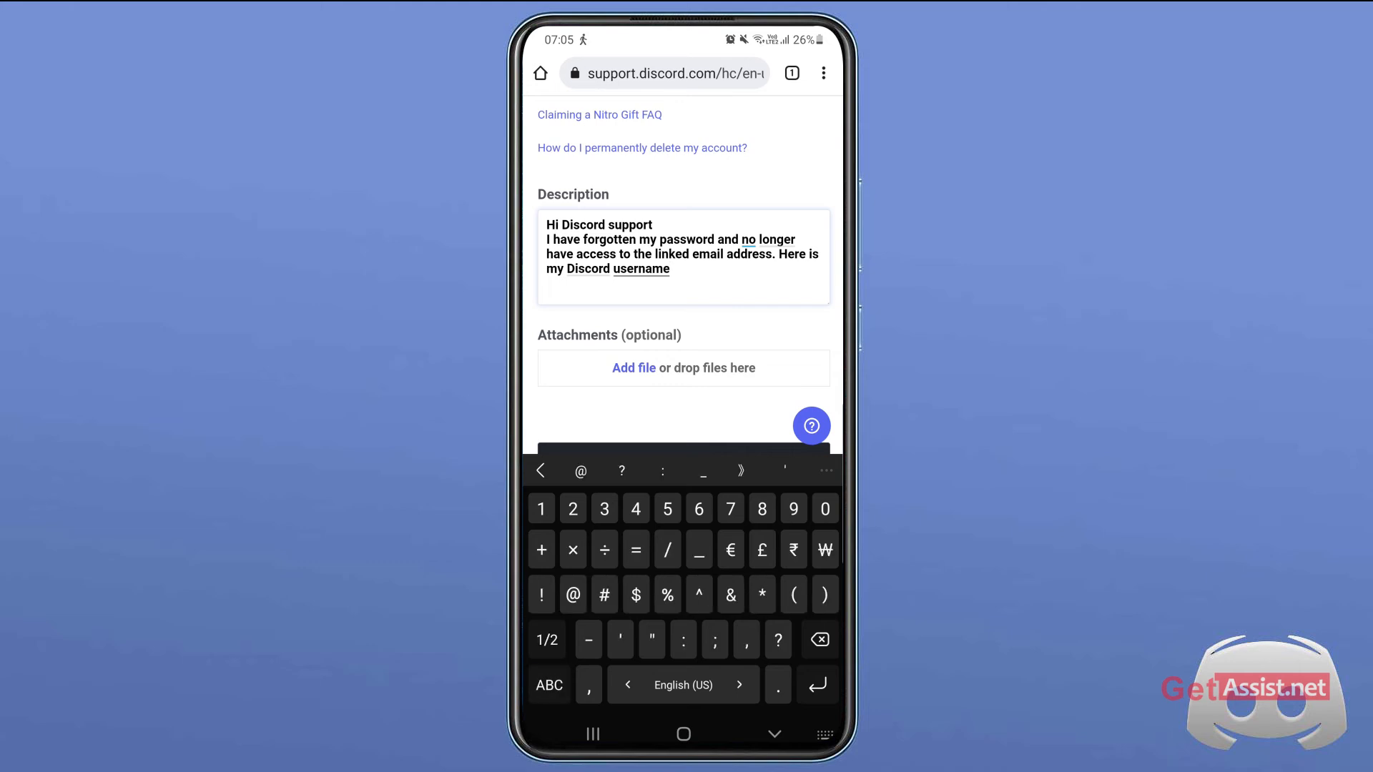
pyautogui.write('- av')
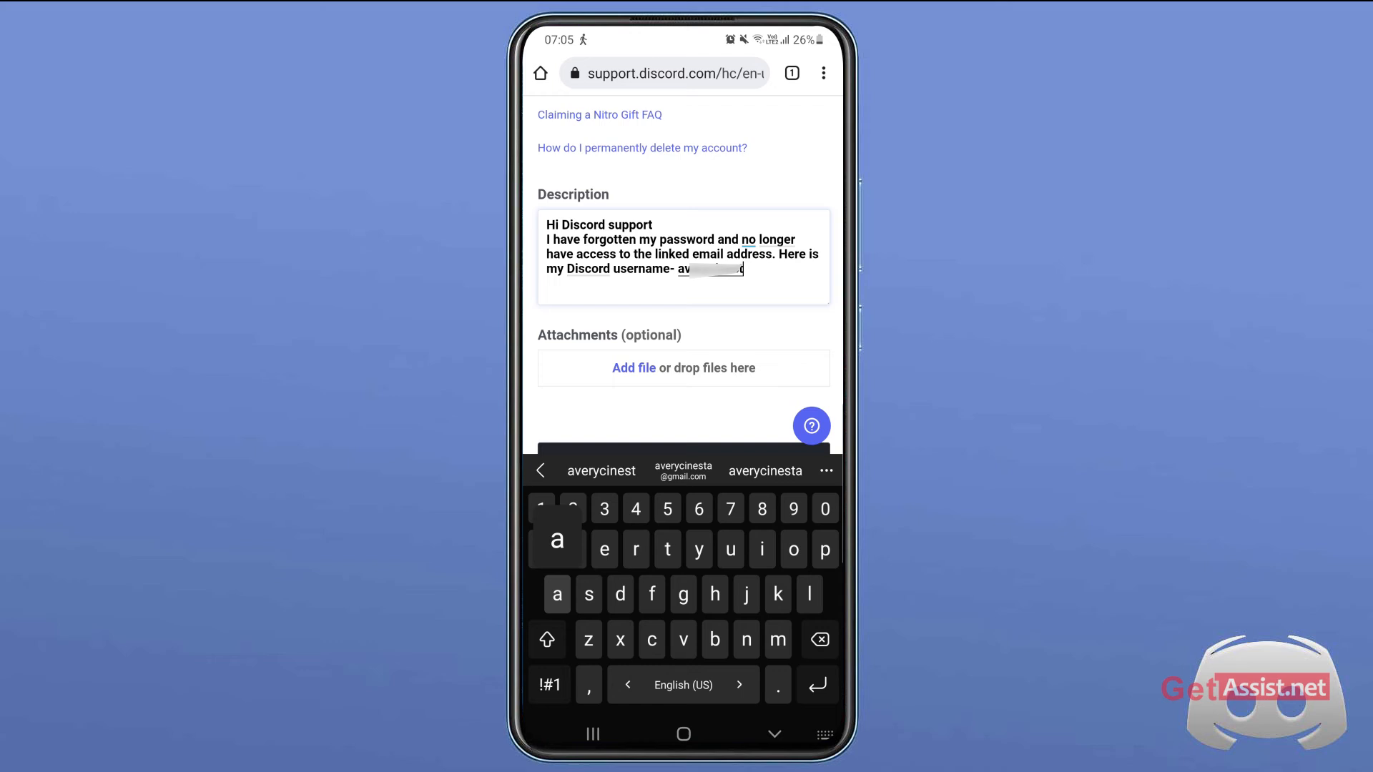
pyautogui.write('.kindly')
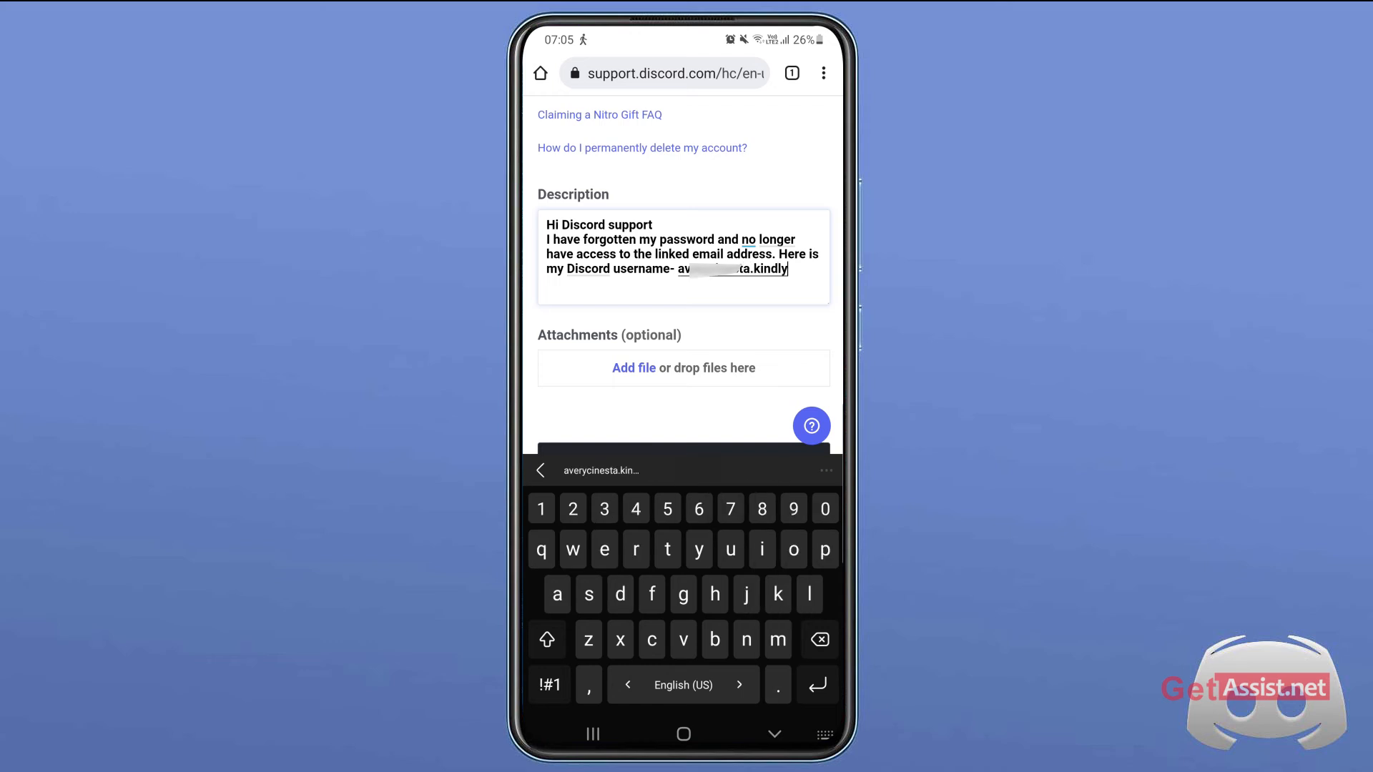
pyautogui.click(818, 639)
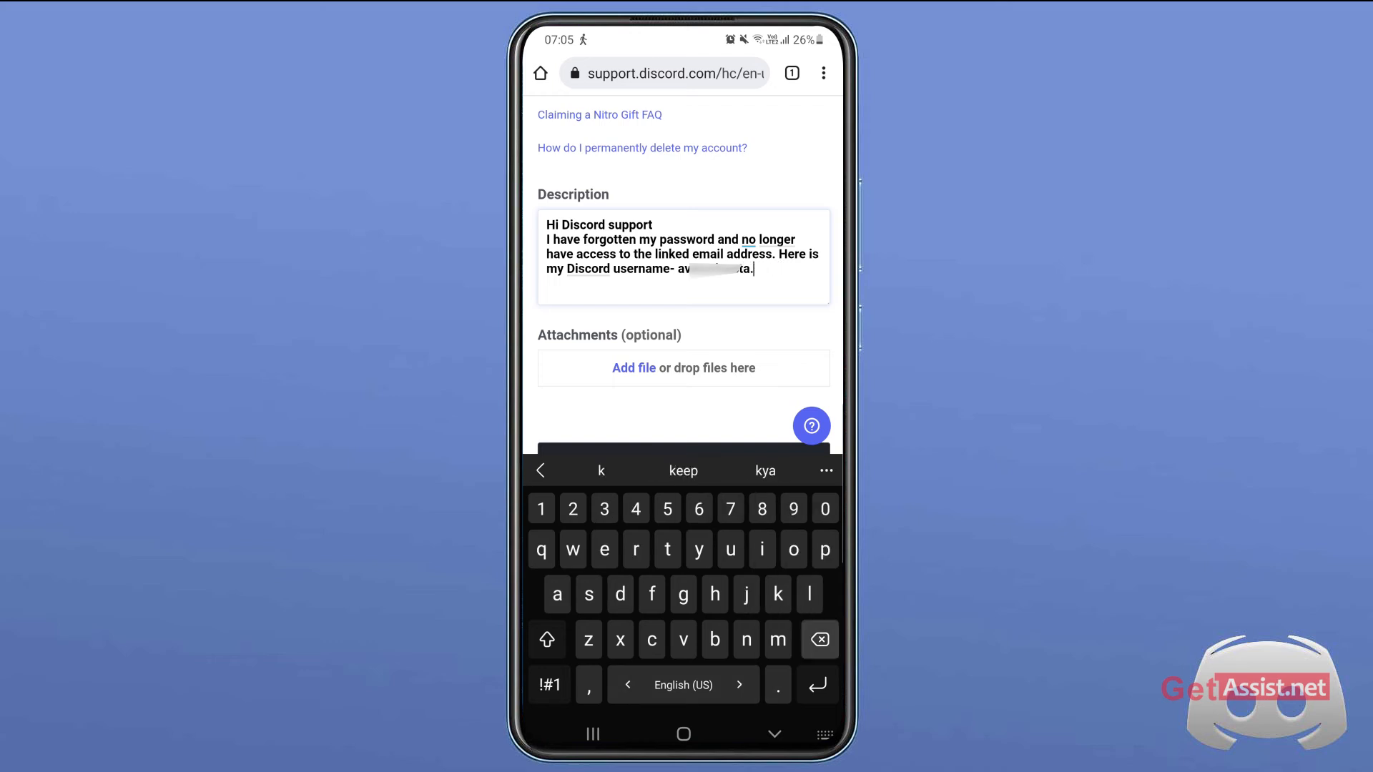
pyautogui.write('Kindl')
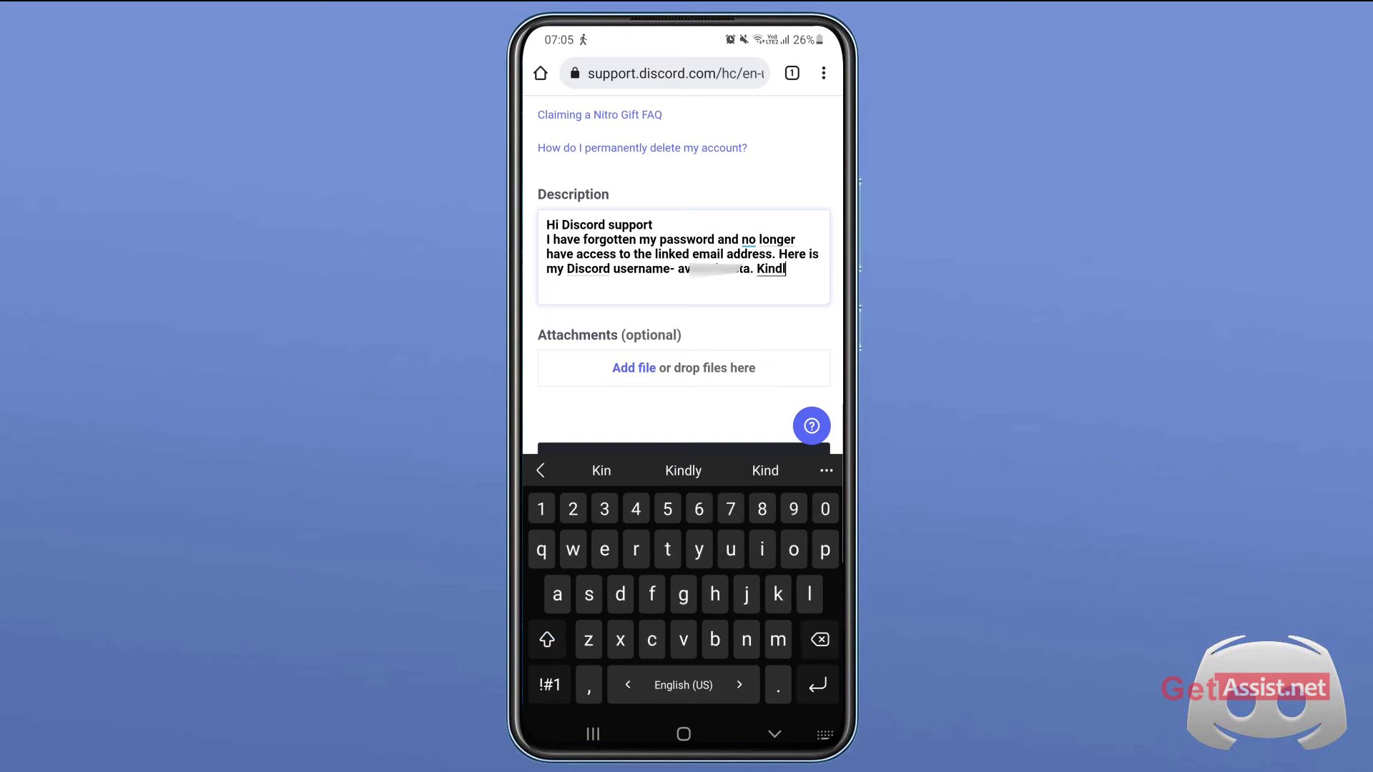
pyautogui.write('help me')
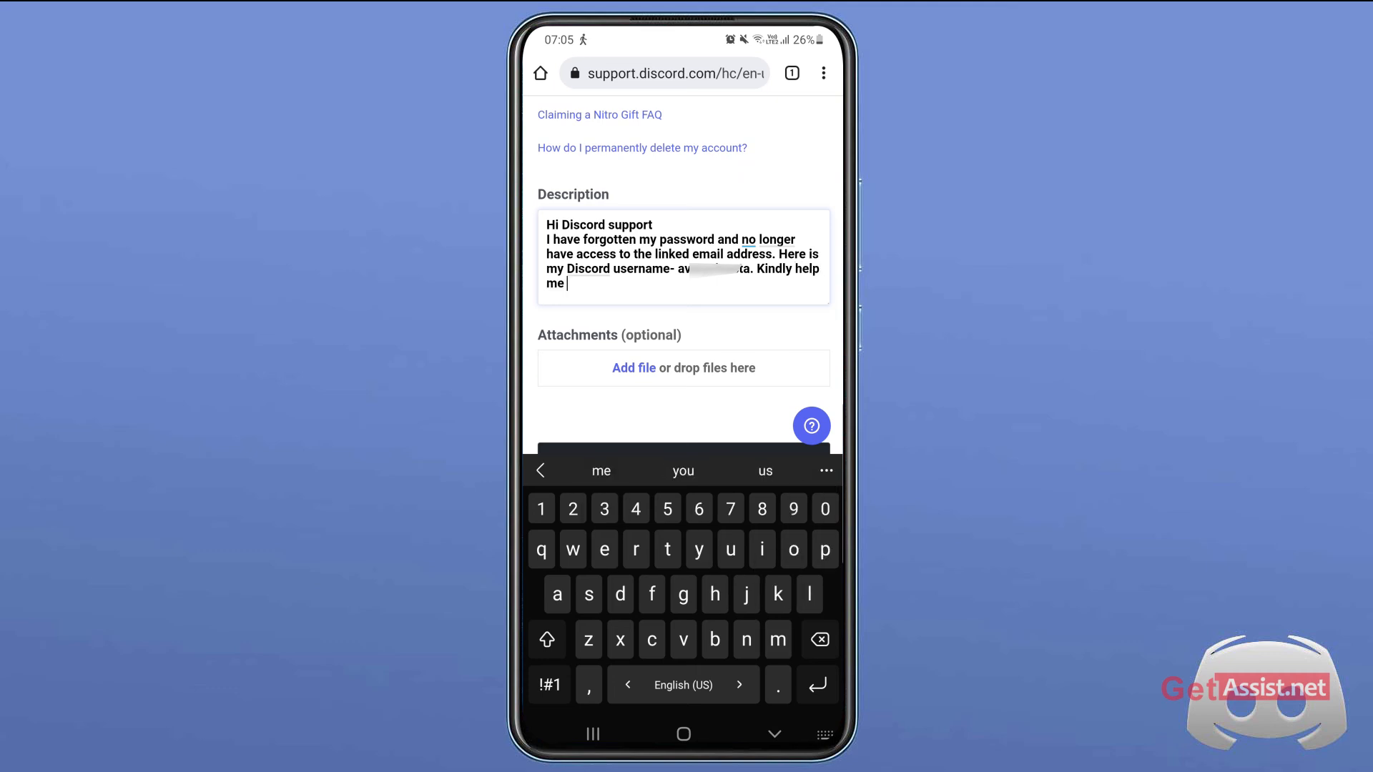
pyautogui.write('to recover it')
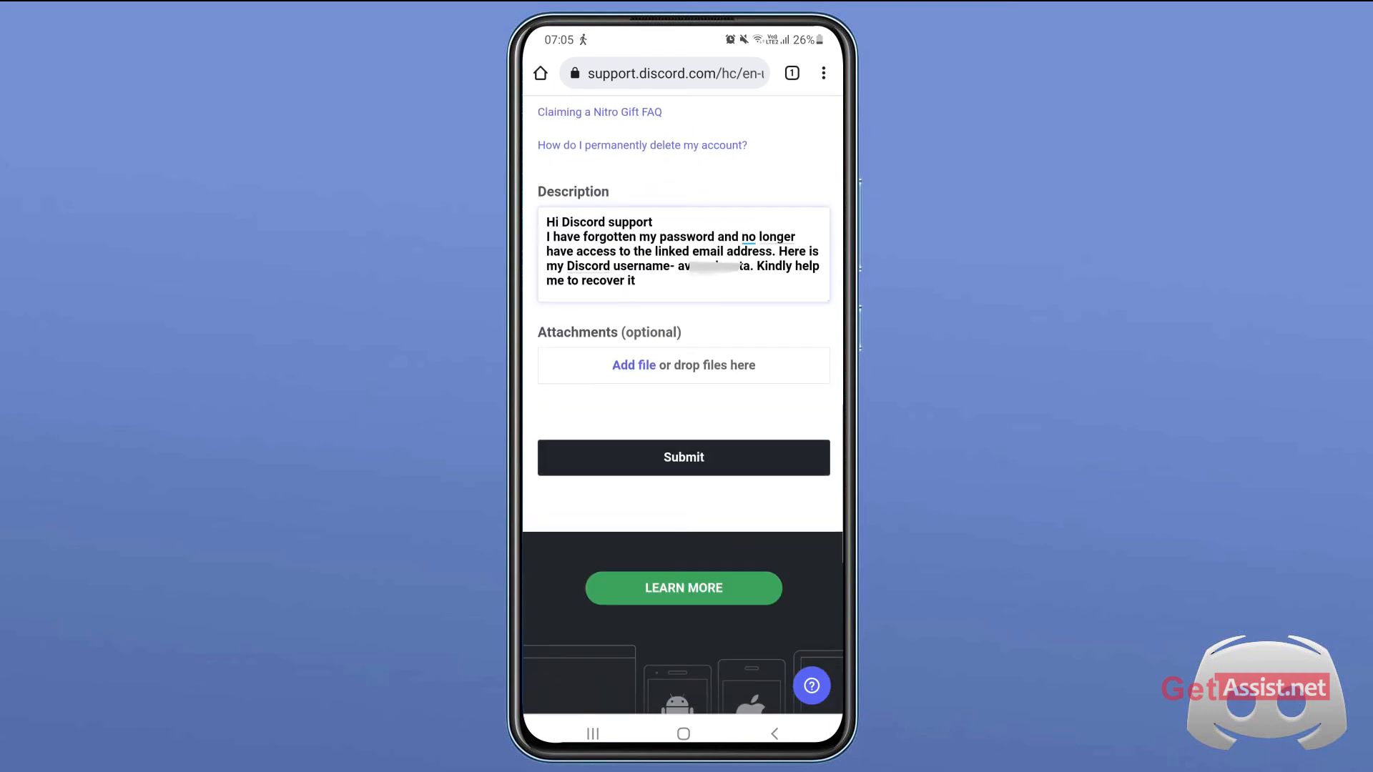
pyautogui.click(635, 280)
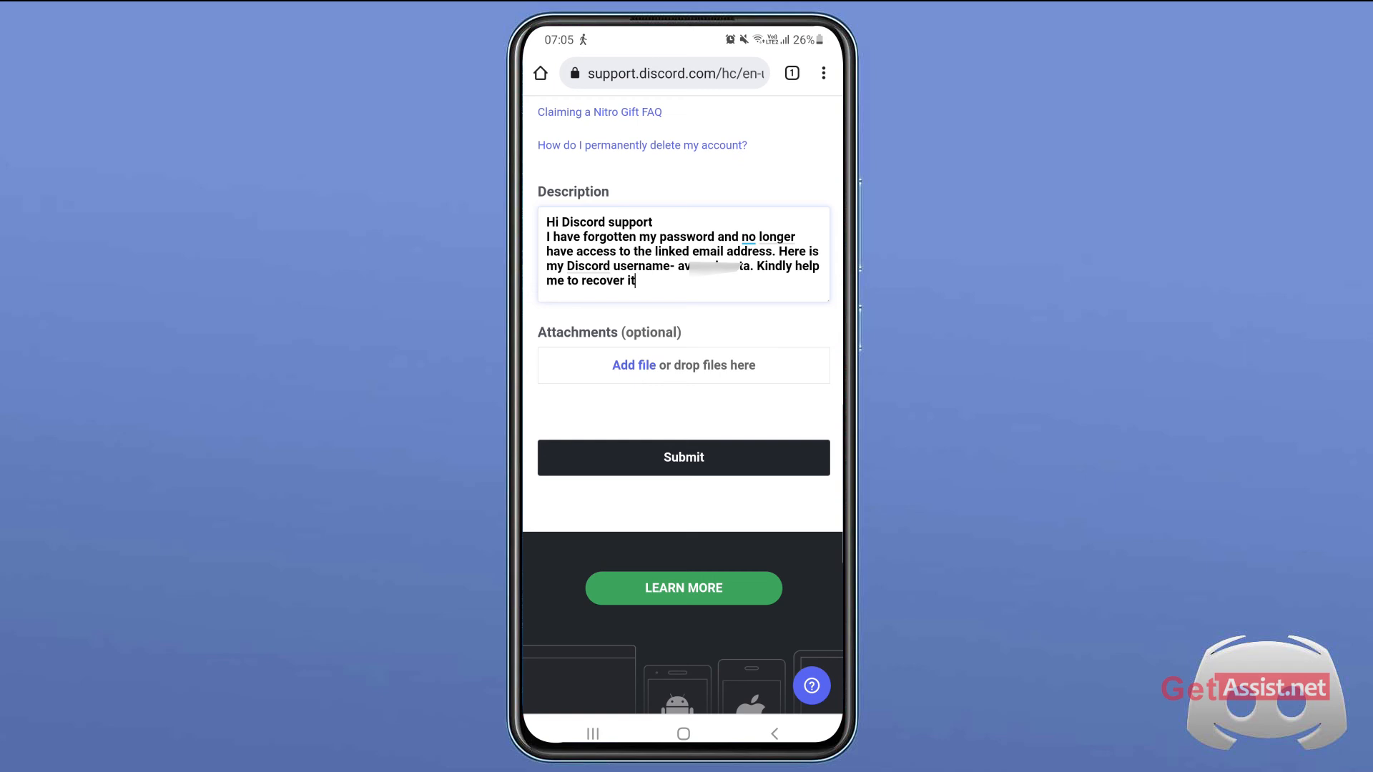
pyautogui.scroll(3)
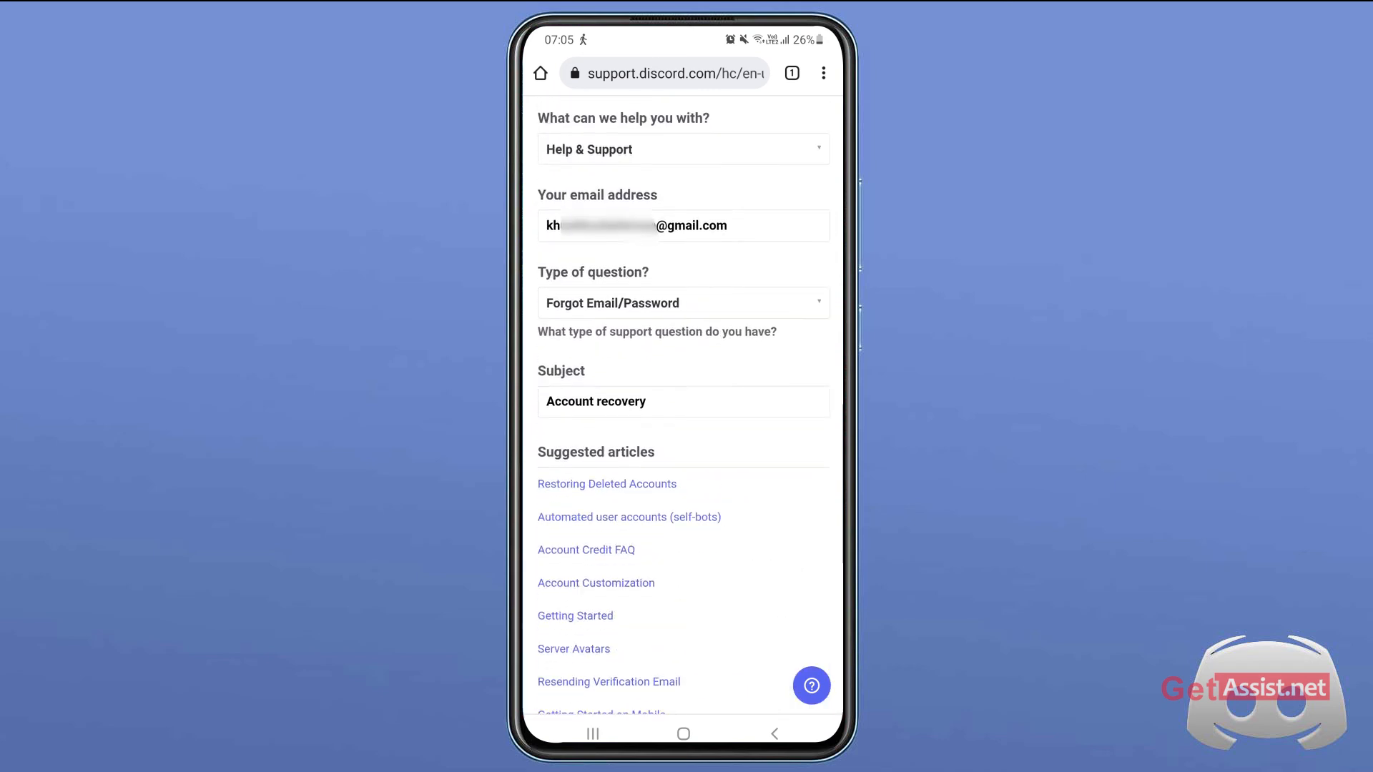
pyautogui.scroll(3)
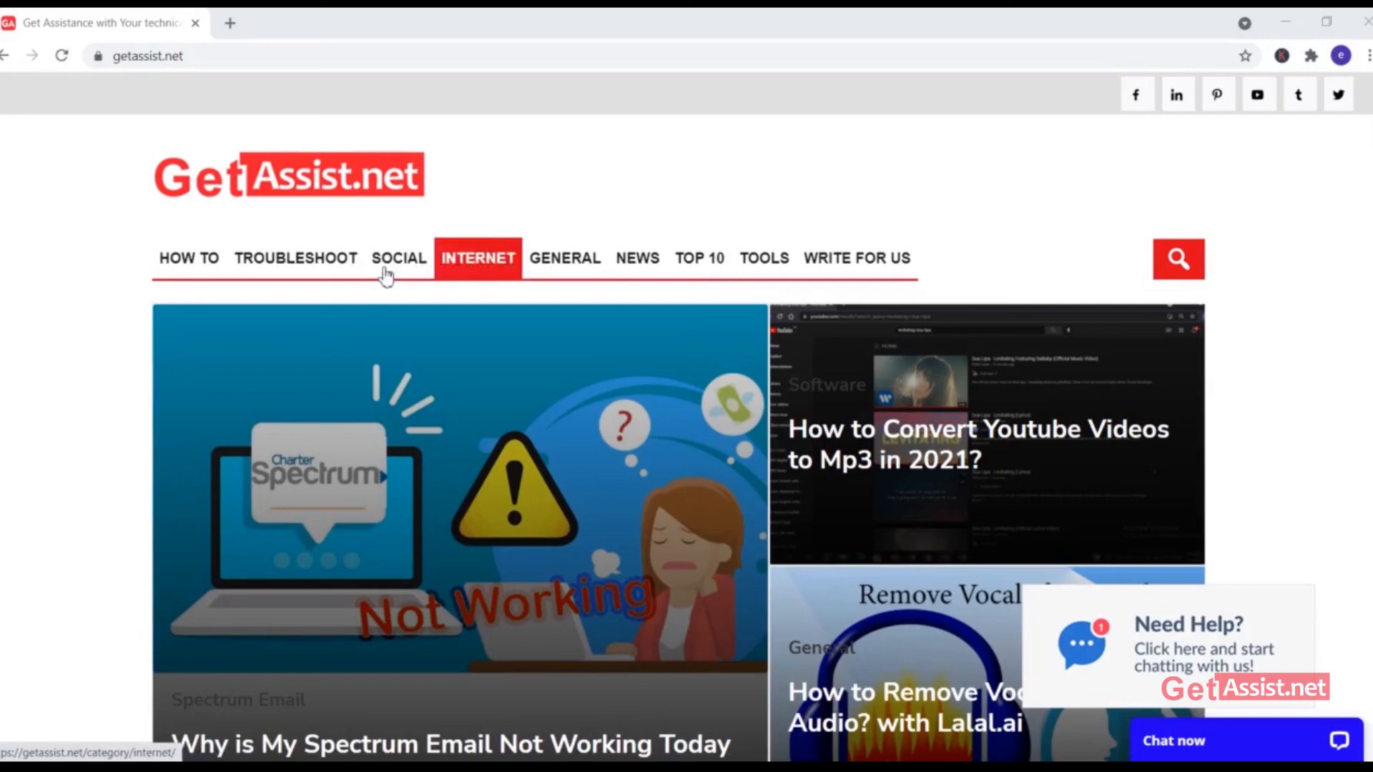
pyautogui.scroll(-3)
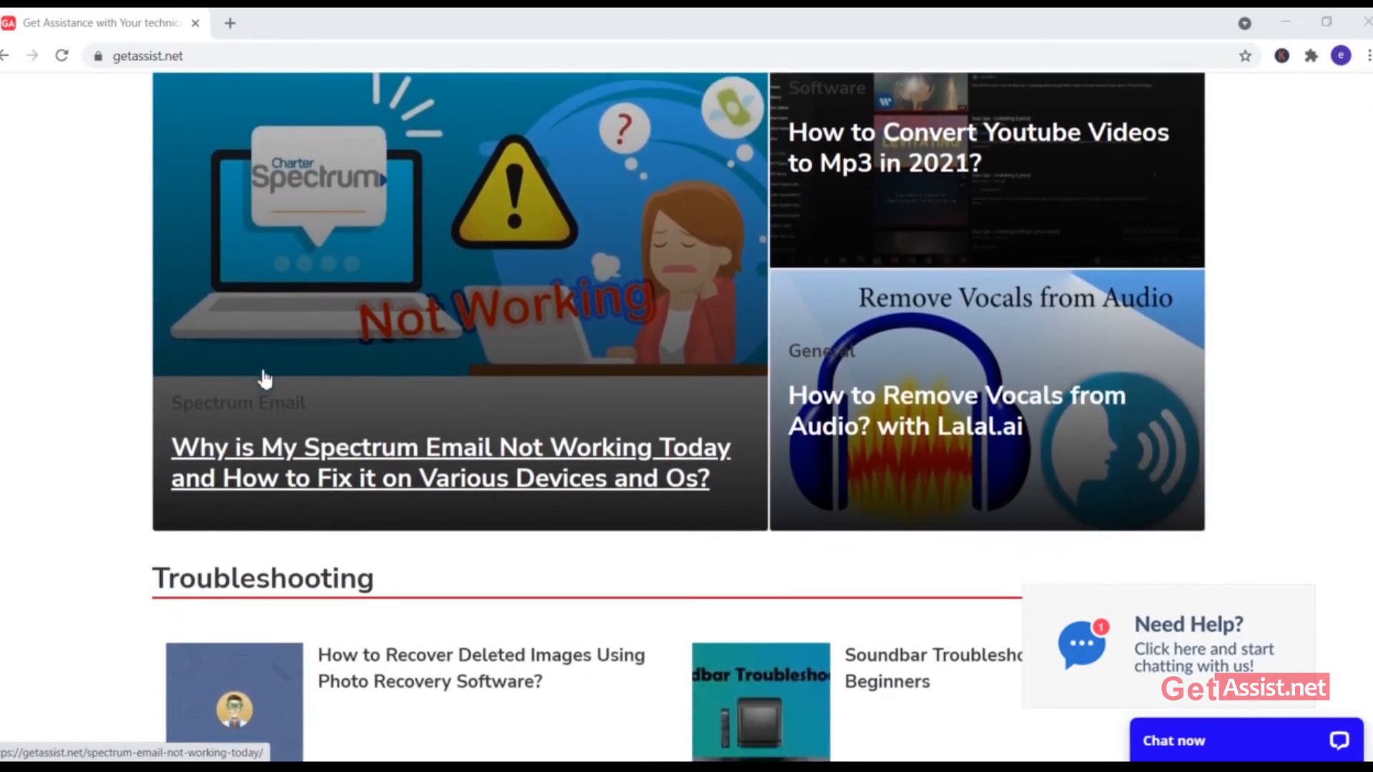
pyautogui.scroll(-3)
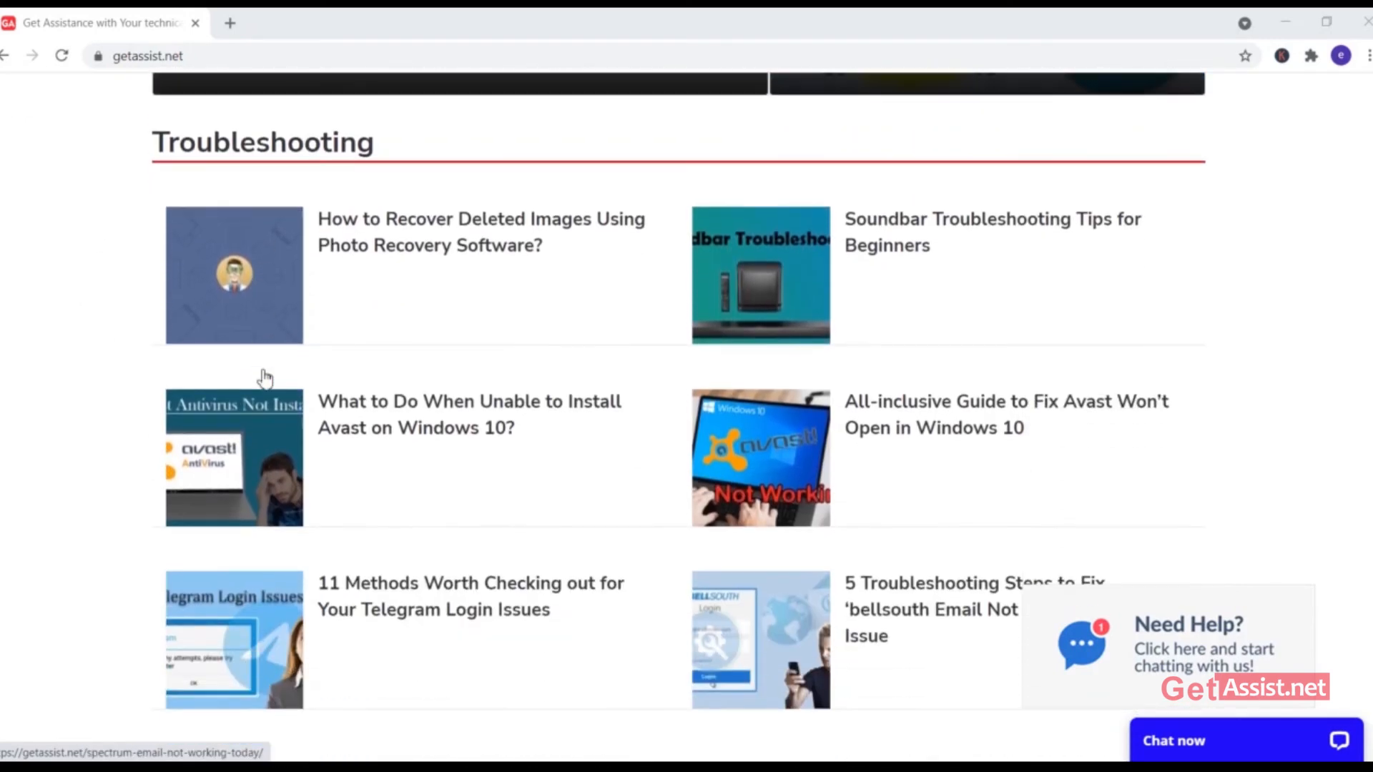
pyautogui.scroll(-3)
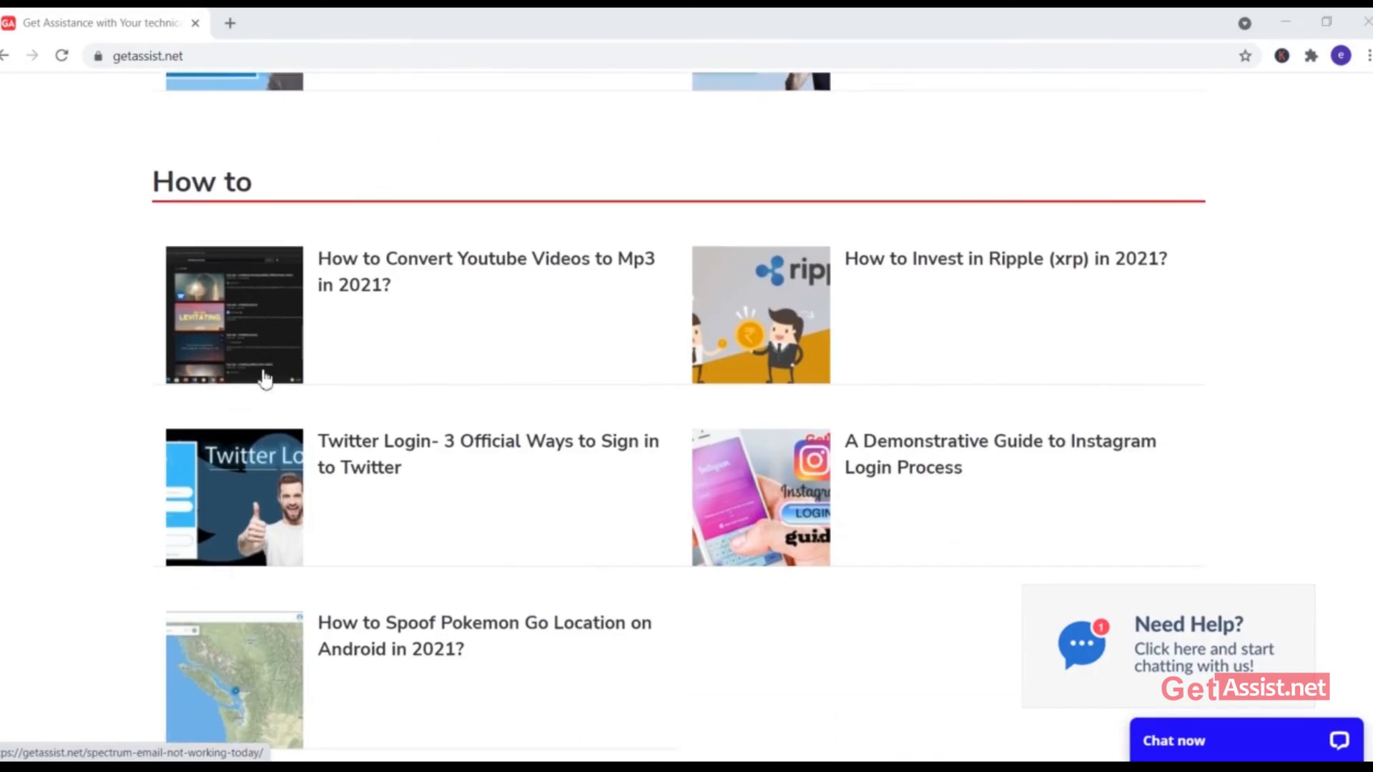